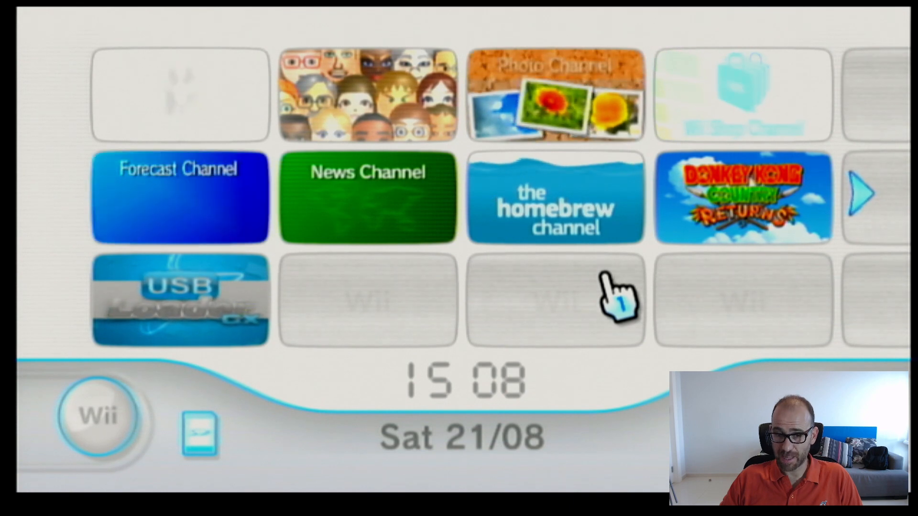
mouse_move(609, 188)
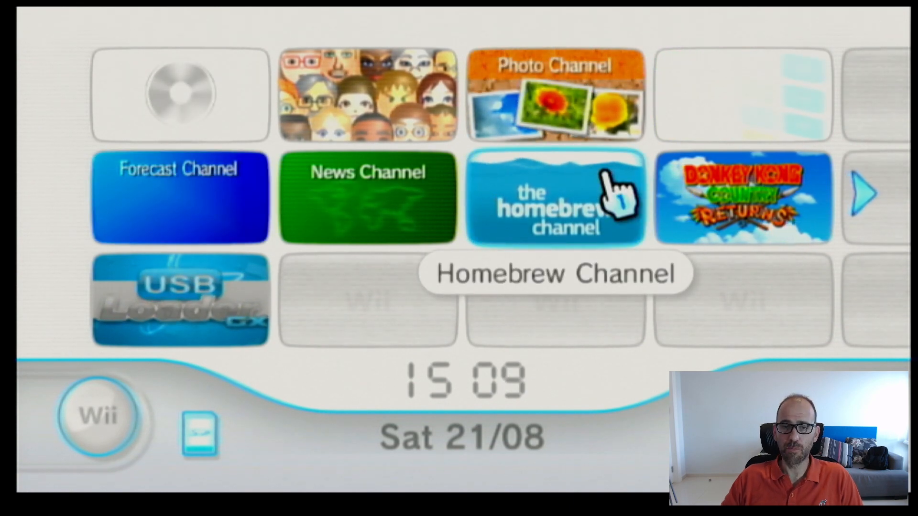
Step: Select the Homebrew Channel tile on the Wii Menu to show its preview screen
click(554, 198)
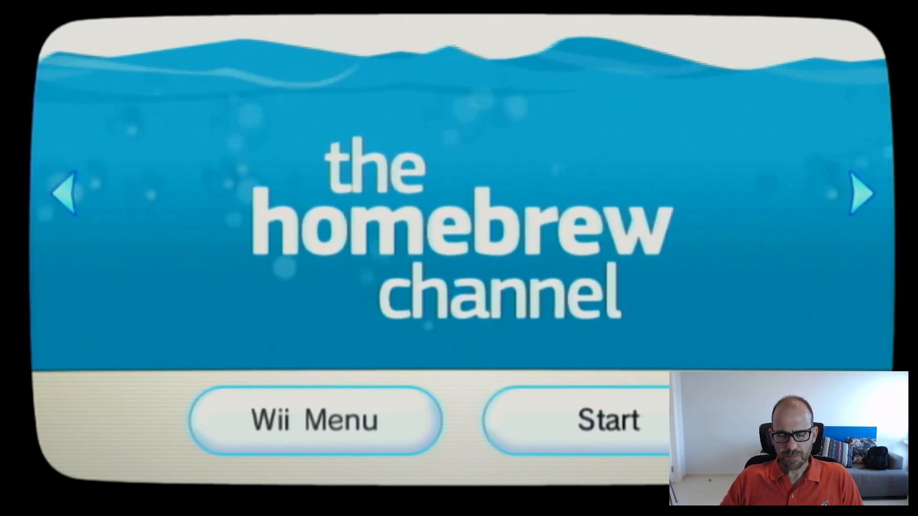
Step: Start the channel and load Homebrew Browser from the installed apps list
click(606, 420)
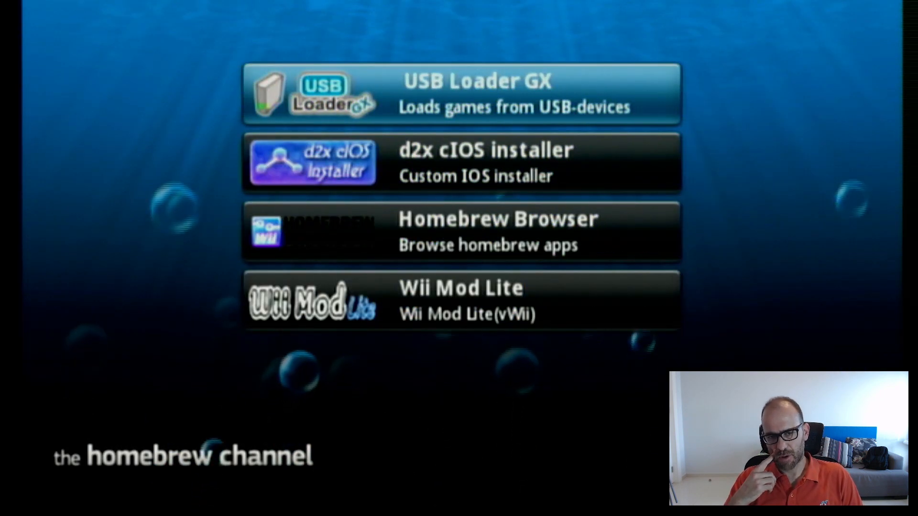
click(461, 230)
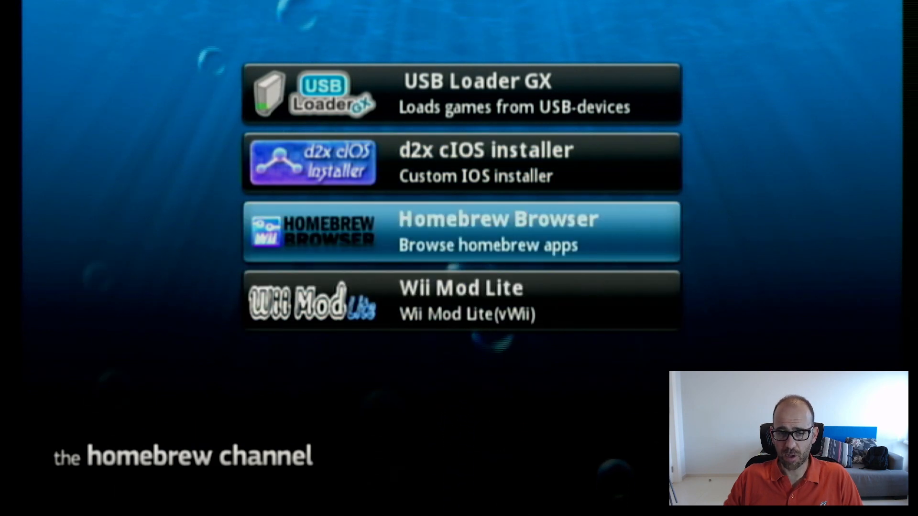
click(461, 231)
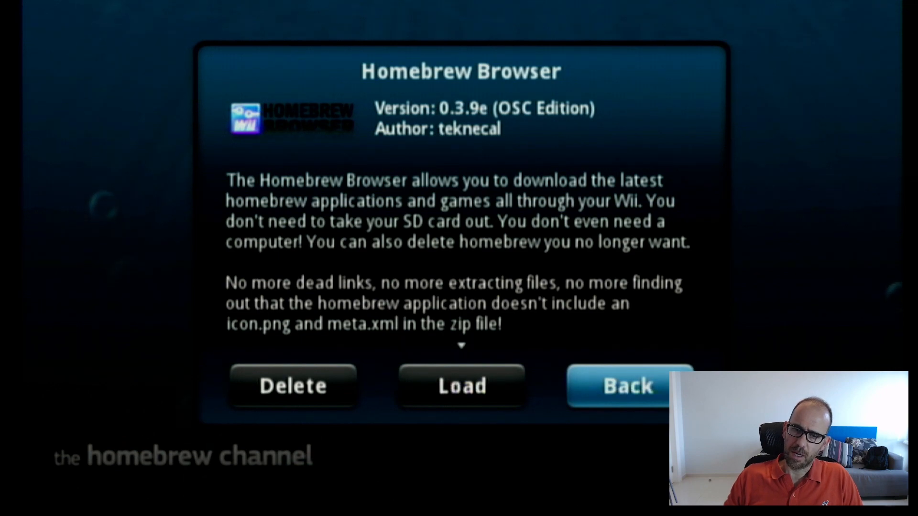
click(628, 387)
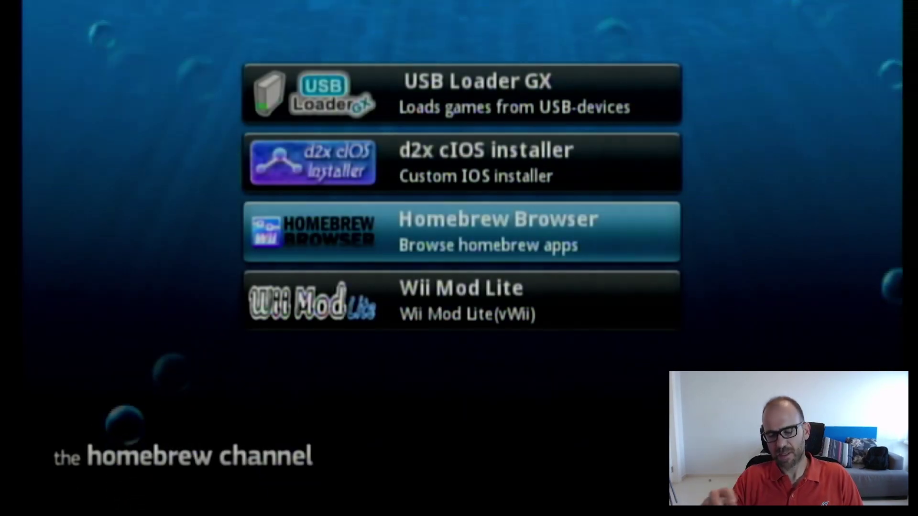
Step: Switch to the Utilities category and scroll down until Nintendont appears in the list
click(462, 231)
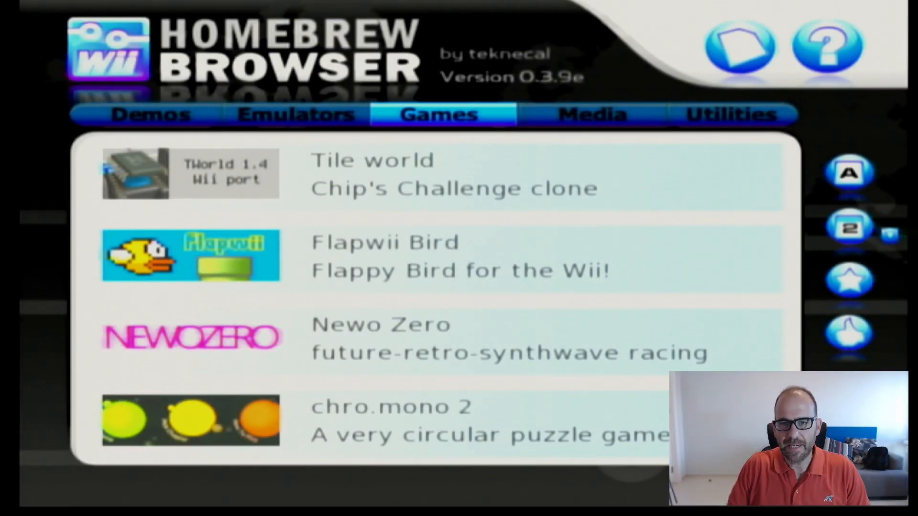
click(730, 114)
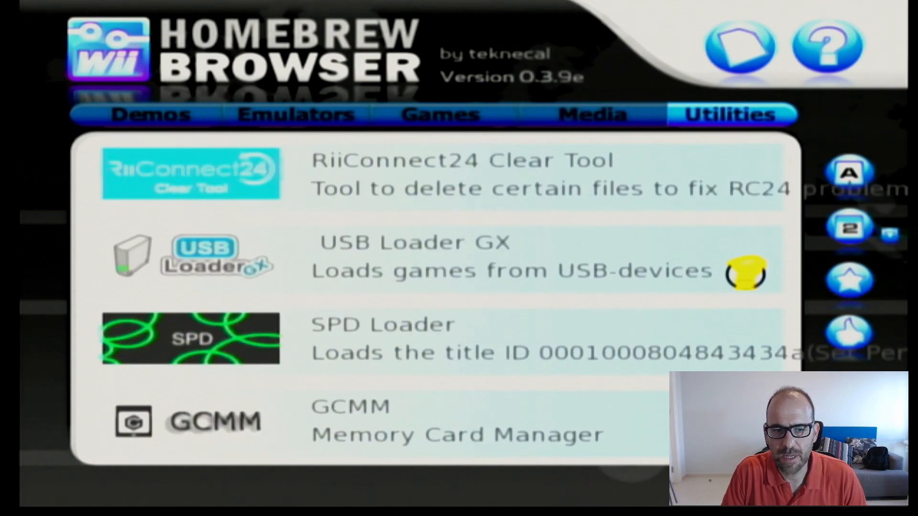
scroll(down, 3)
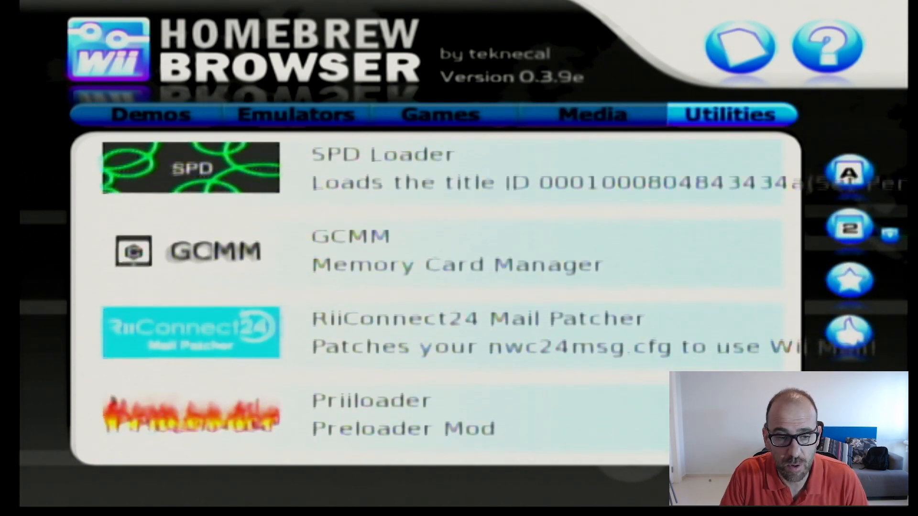
scroll(down, 3)
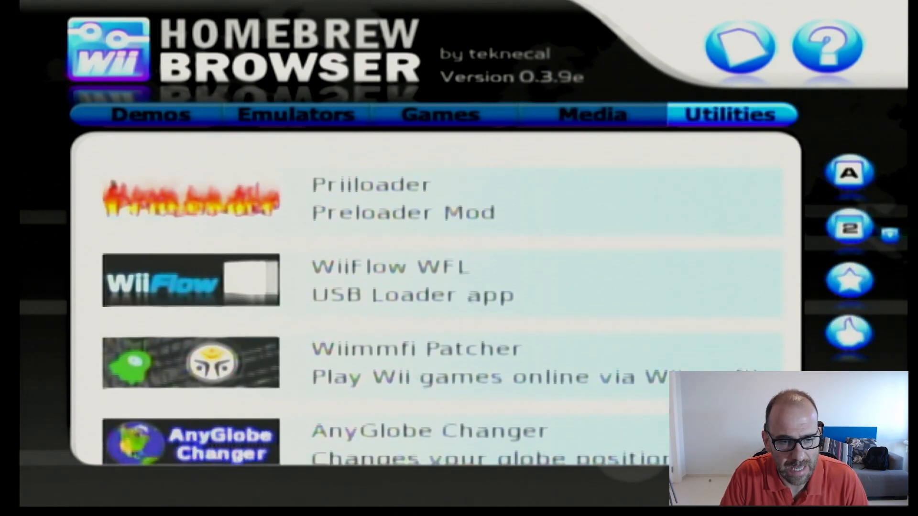
scroll(down, 3)
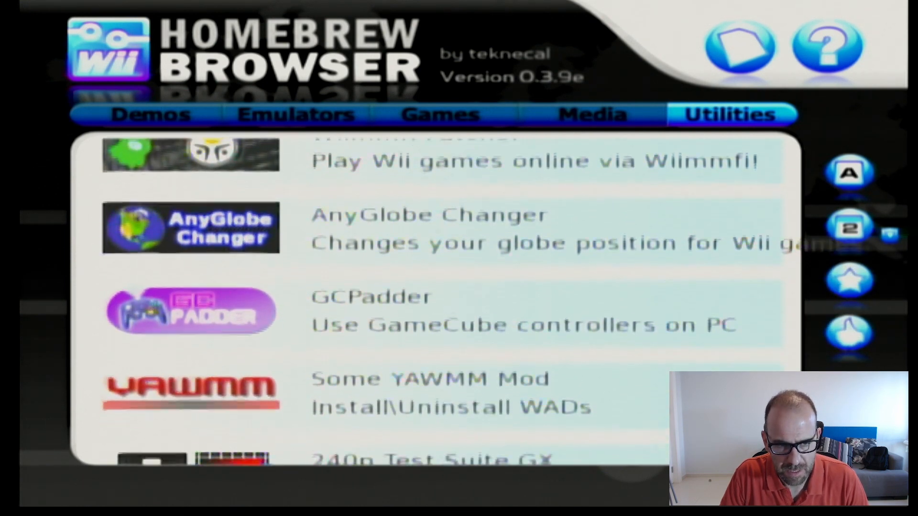
scroll(down, 3)
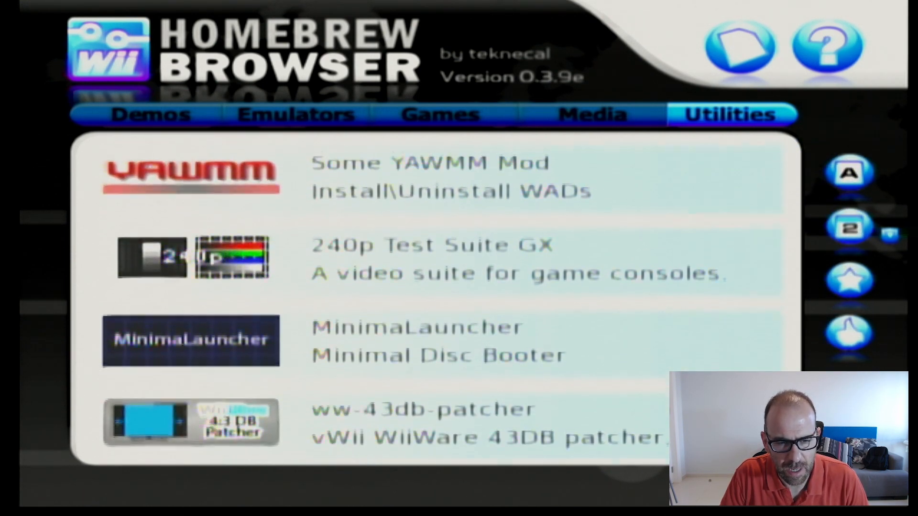
scroll(down, 3)
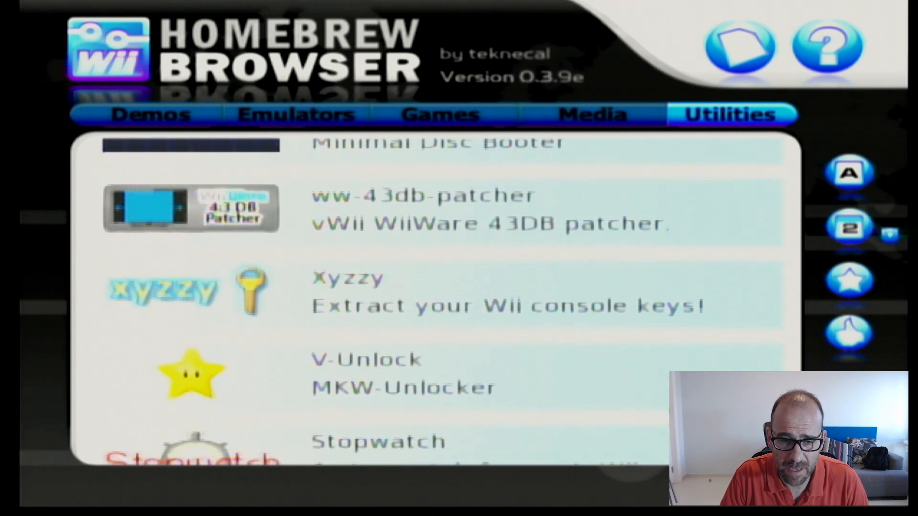
scroll(down, 3)
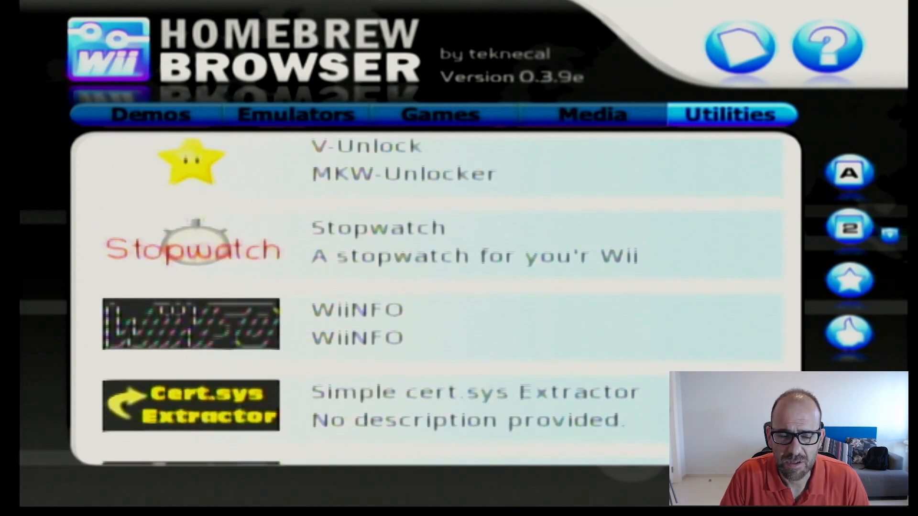
scroll(down, 3)
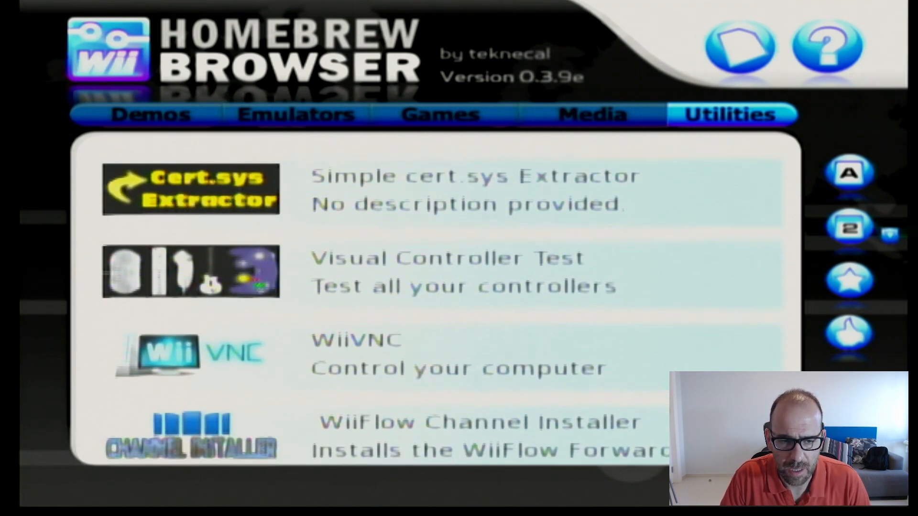
scroll(down, 3)
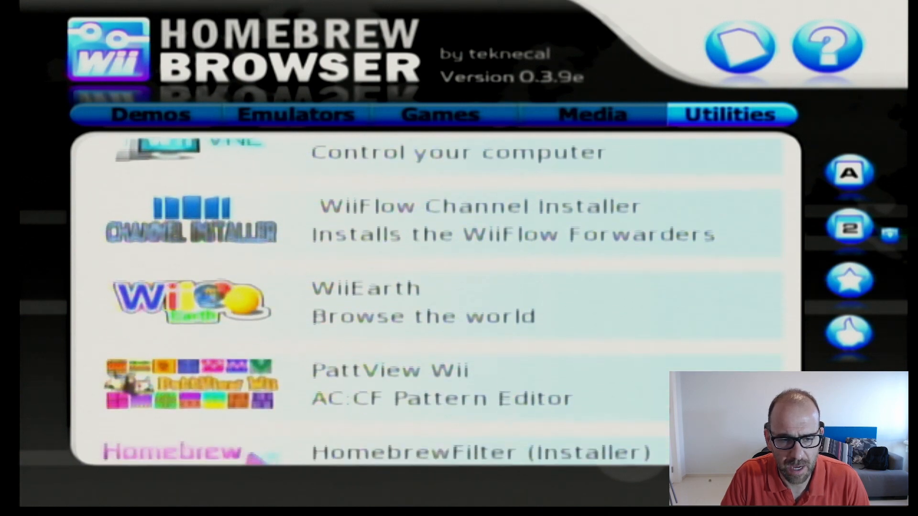
scroll(down, 3)
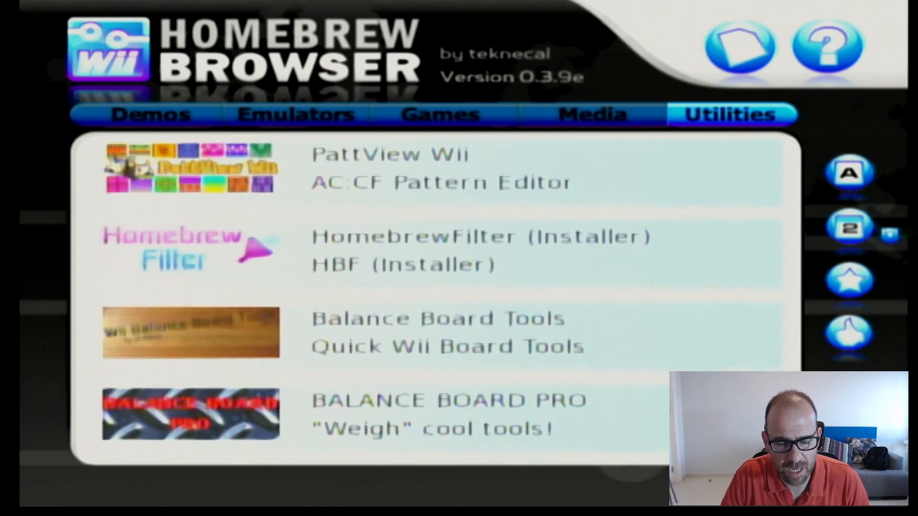
scroll(down, 3)
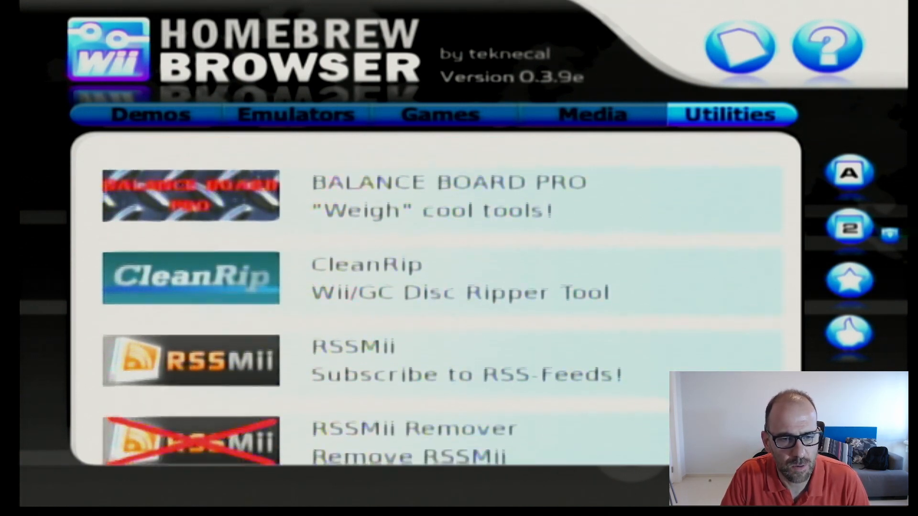
scroll(down, 3)
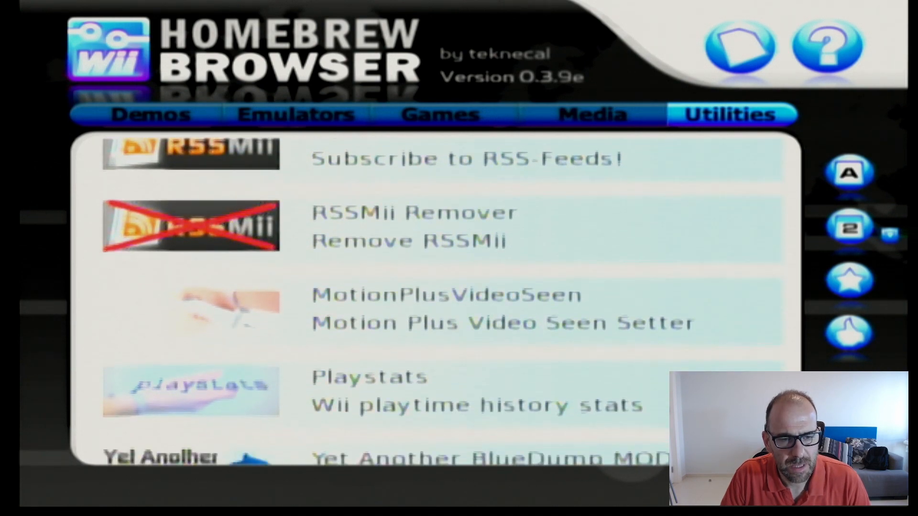
scroll(down, 3)
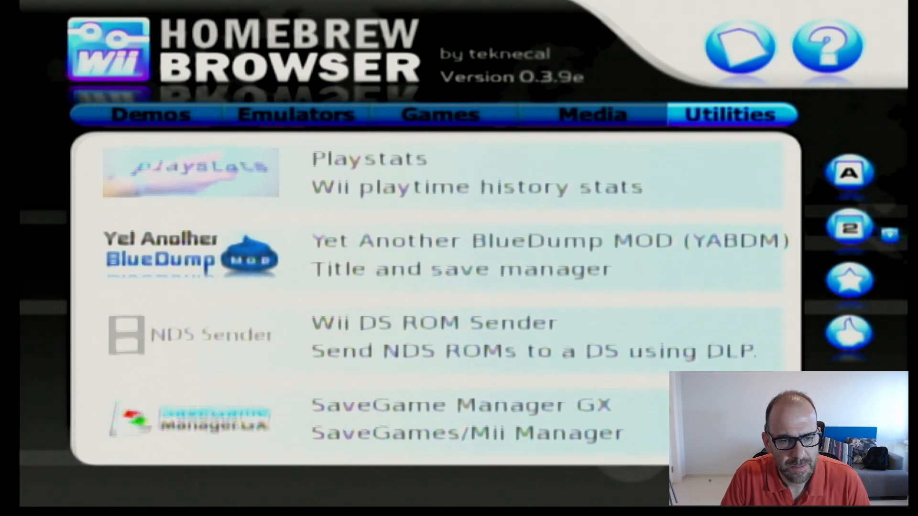
scroll(down, 3)
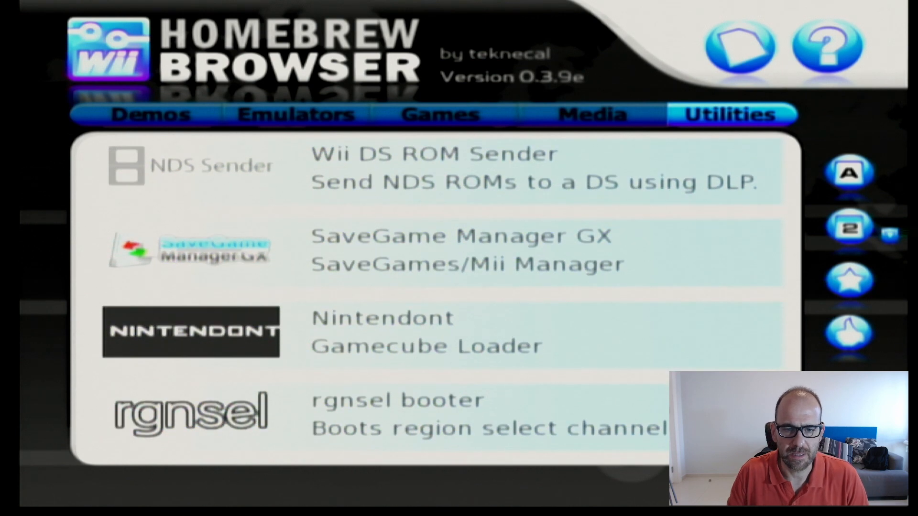
mouse_move(562, 286)
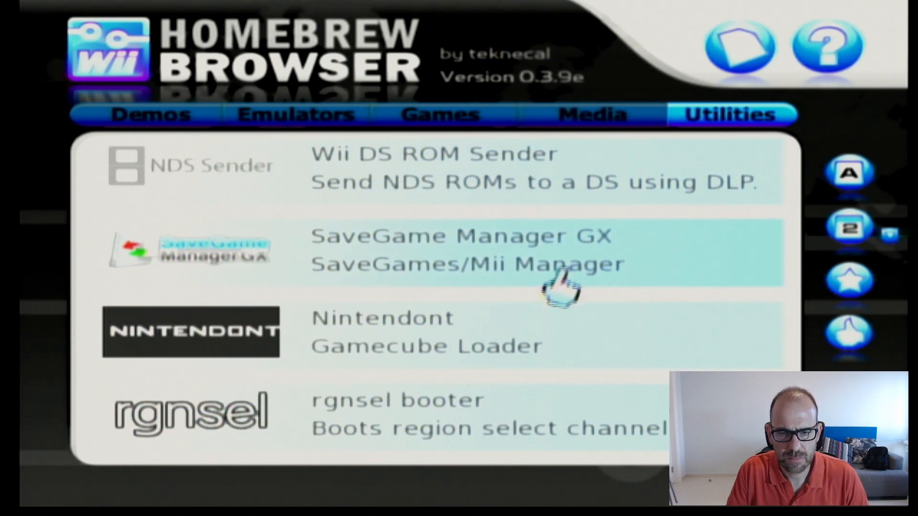
Step: Download Nintendont from its details page, then return to the loader
click(381, 331)
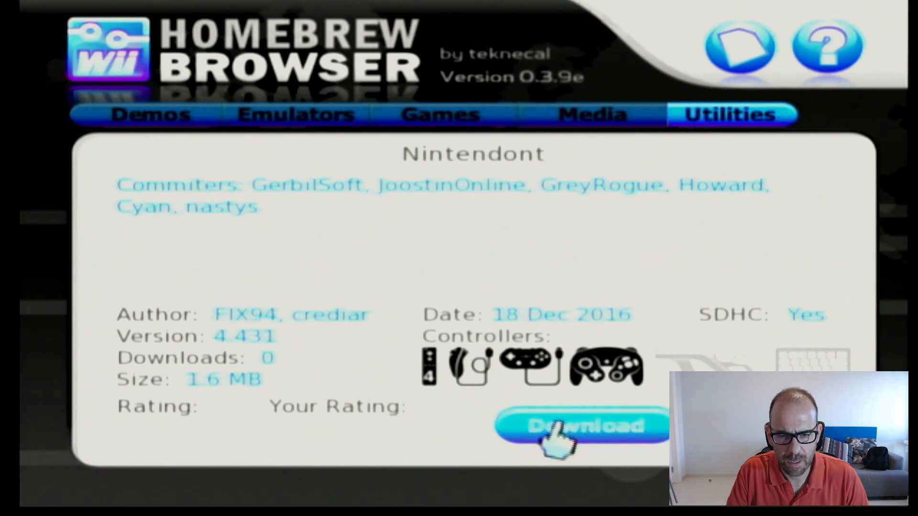
click(582, 427)
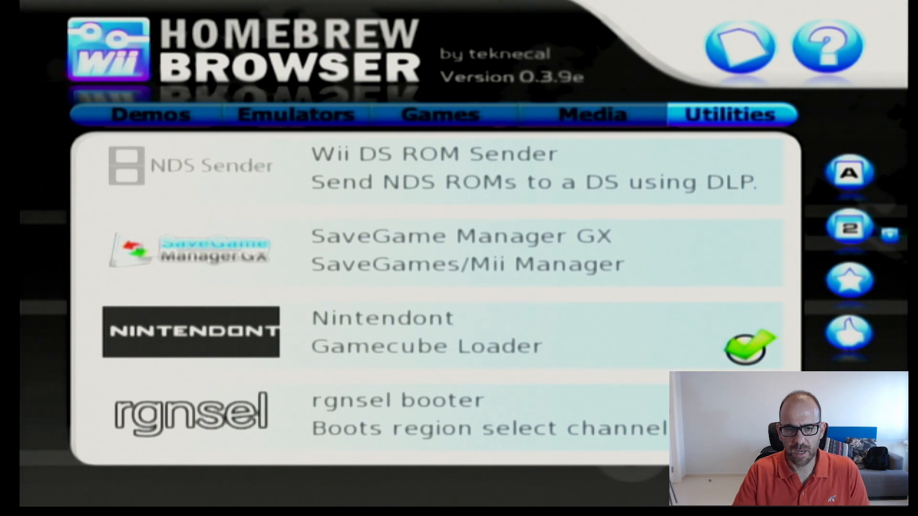
scroll(up, 3)
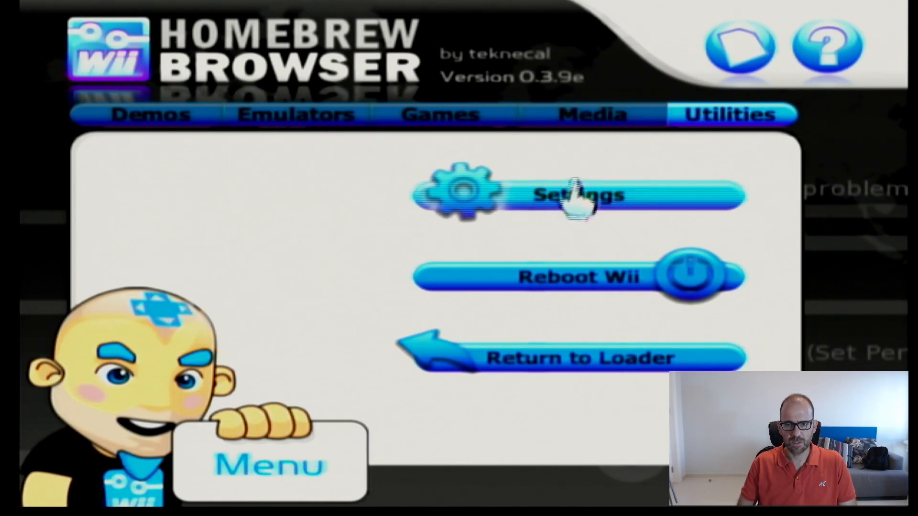
mouse_move(557, 351)
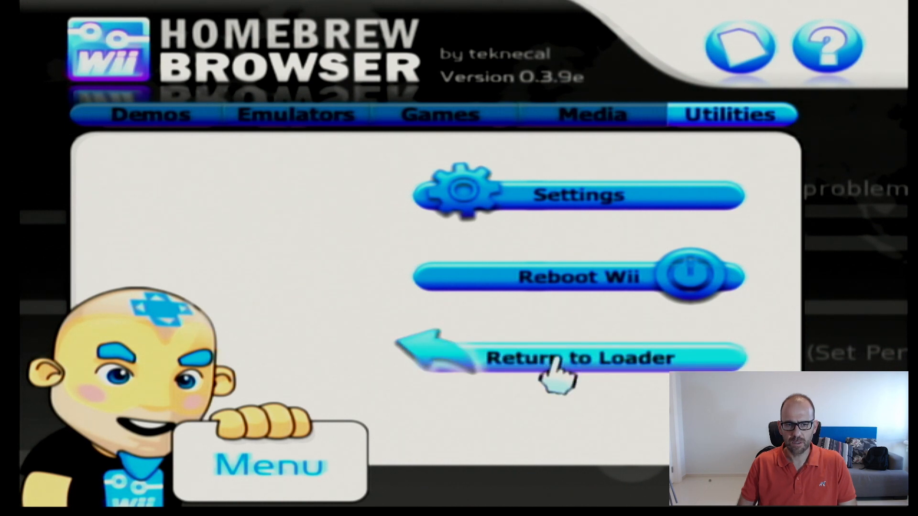
click(578, 357)
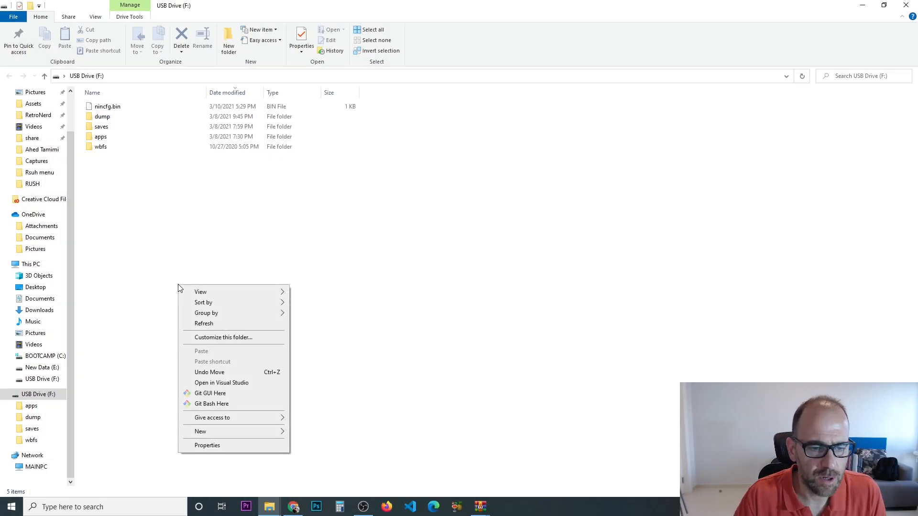
Step: Create a new folder named games at the root of USB Drive (F:)
click(200, 431)
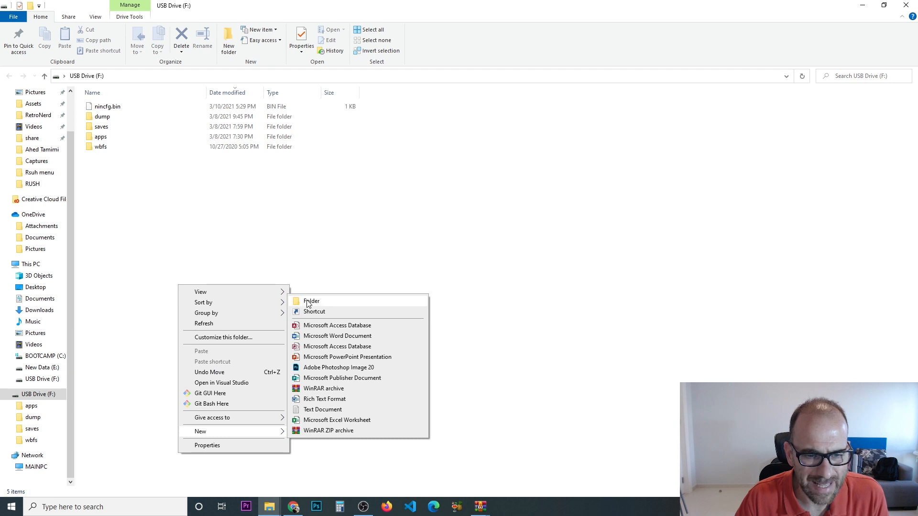
click(310, 301)
text(games)
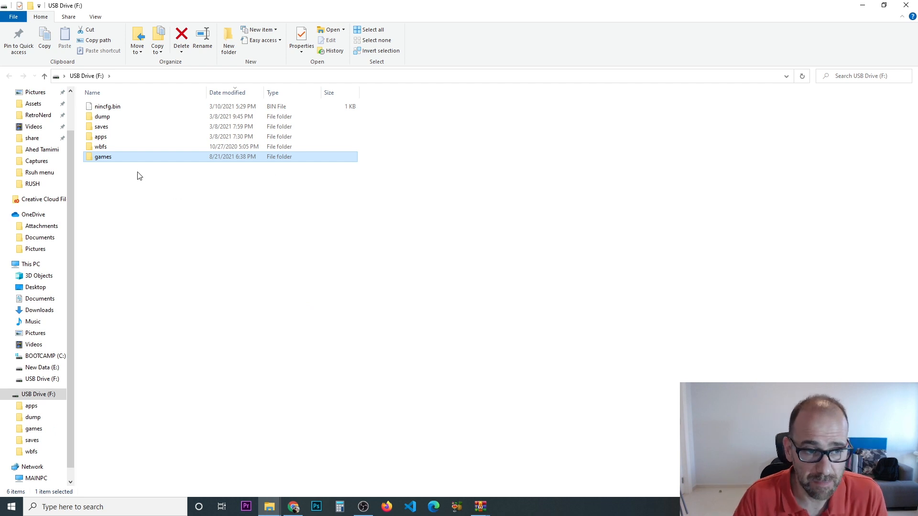
mouse_move(112, 164)
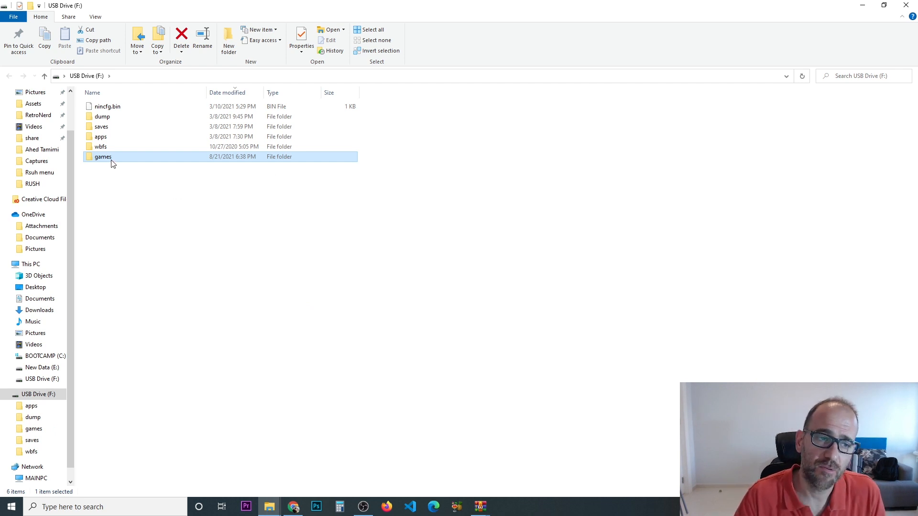
mouse_move(103, 156)
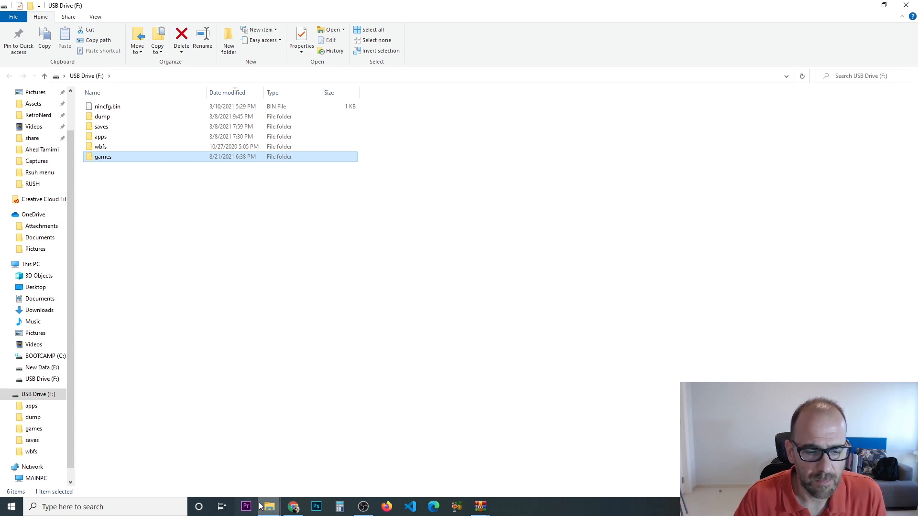
mouse_move(268, 507)
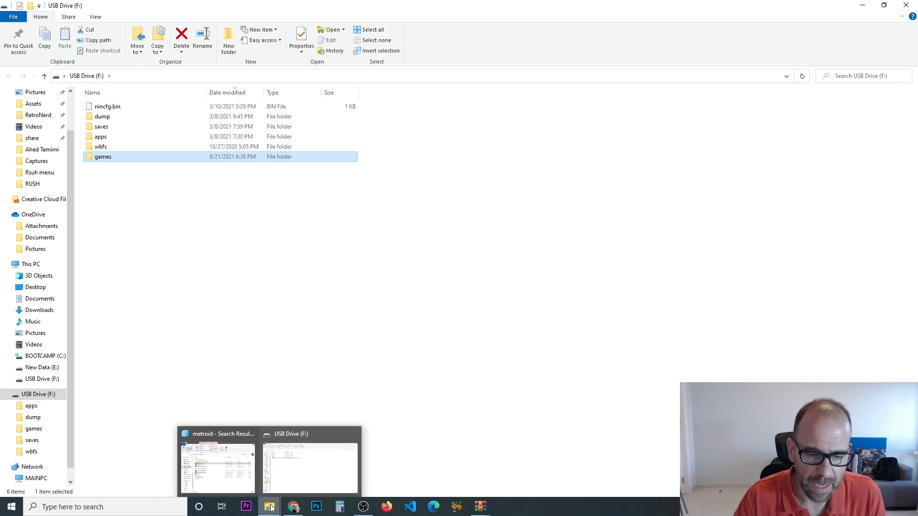
Step: Switch to the 'metroid - Search Results' window in Downloads listing Metroid Prime.zip
click(218, 465)
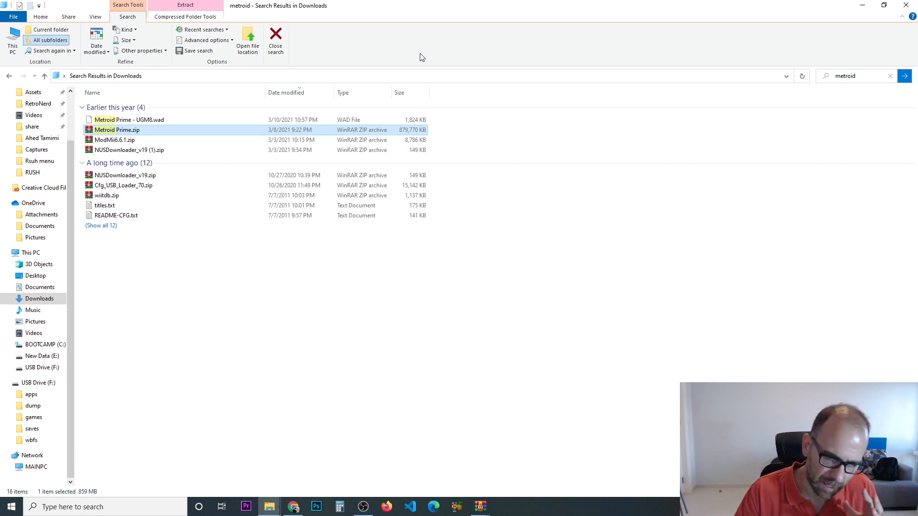
mouse_move(359, 90)
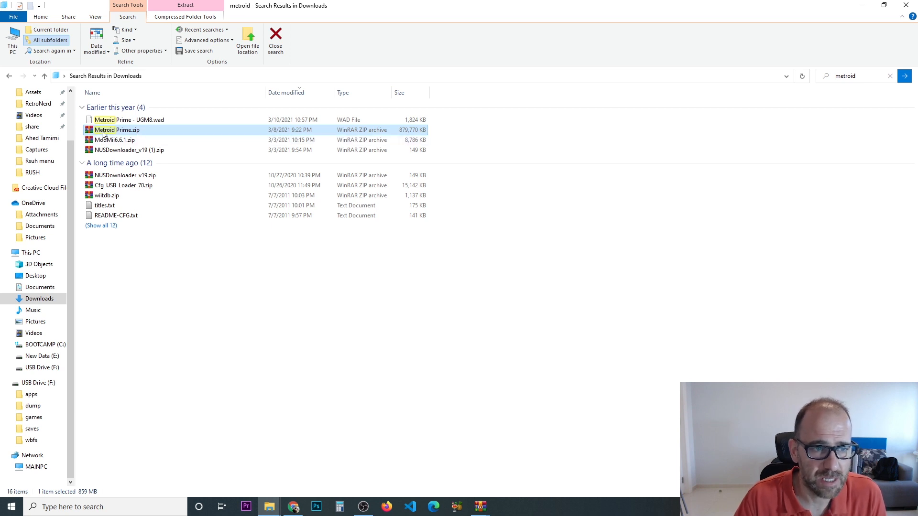
mouse_move(116, 130)
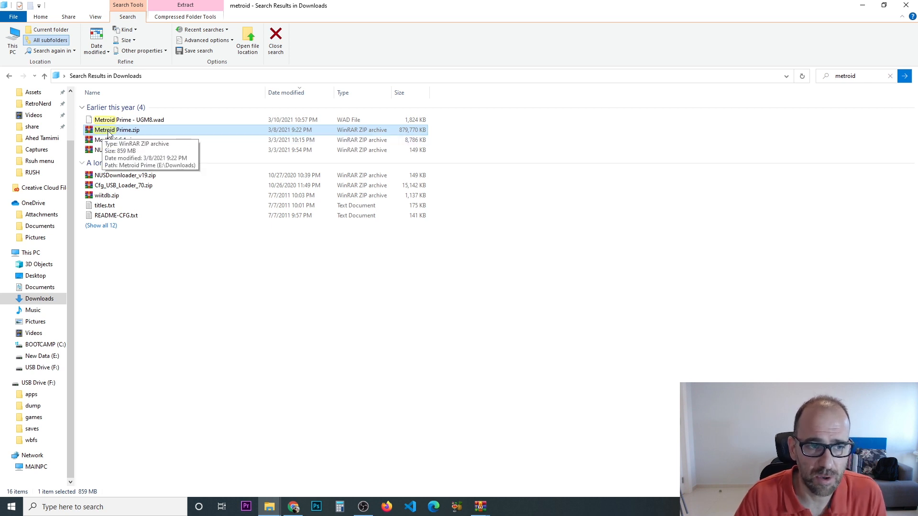
mouse_move(124, 132)
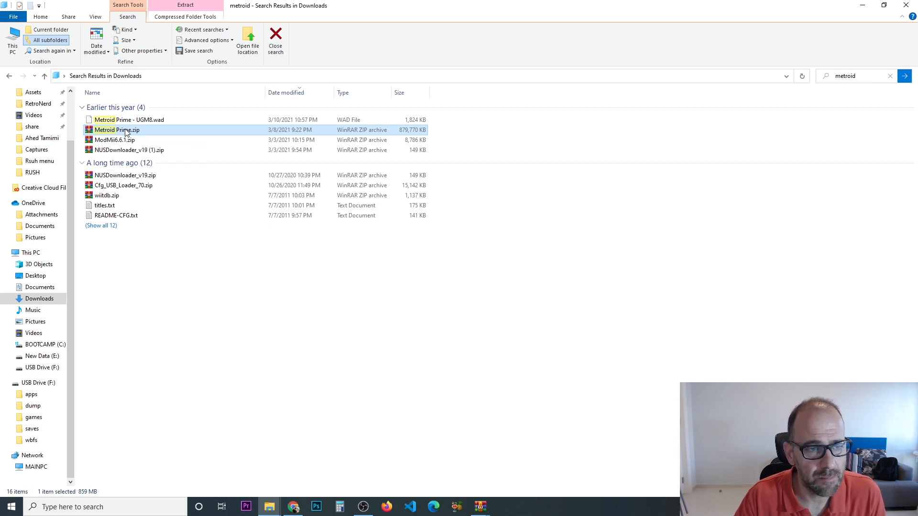
Step: Extract Metroid Prime.zip's .nkit.iso into USB Drive (F:) > games with 7-Zip
double_click(116, 129)
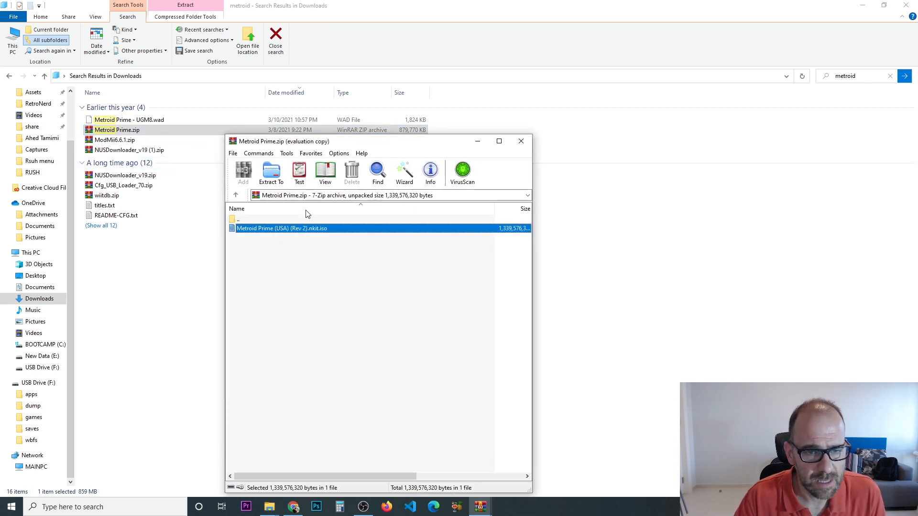
click(270, 173)
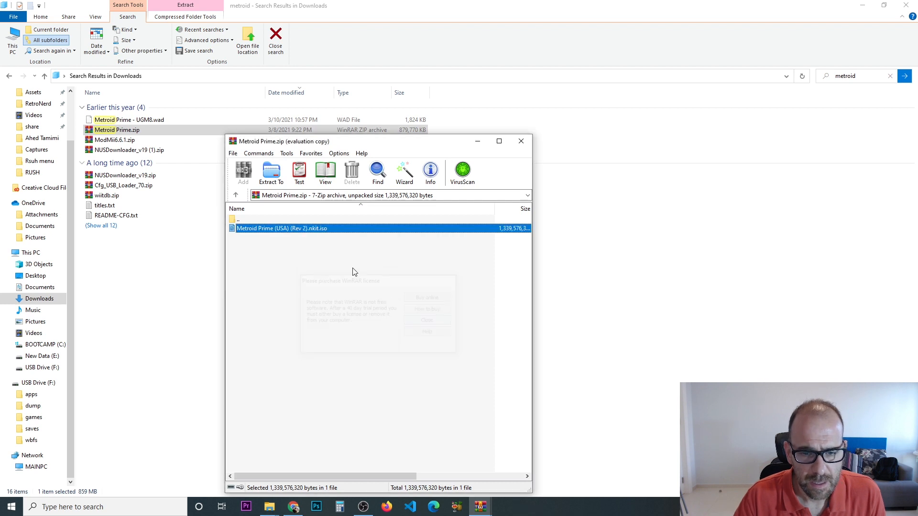
click(271, 173)
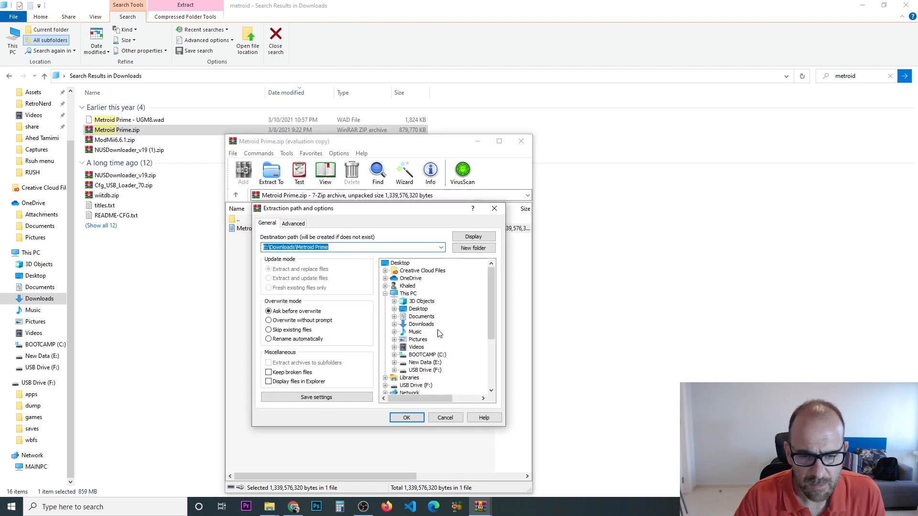
click(423, 285)
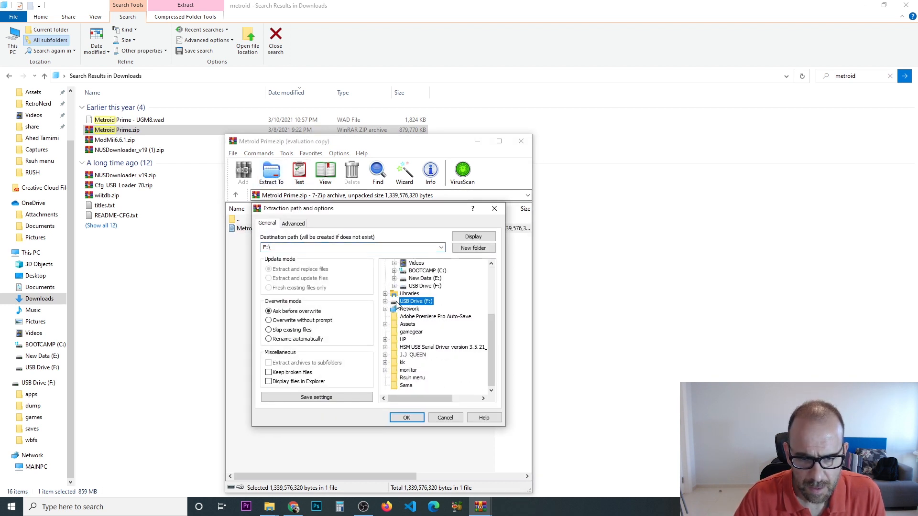
click(415, 324)
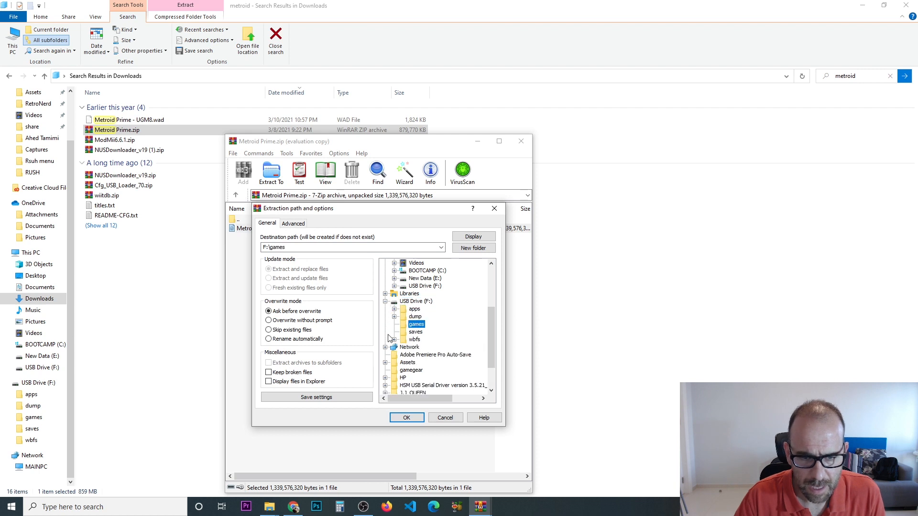
click(407, 418)
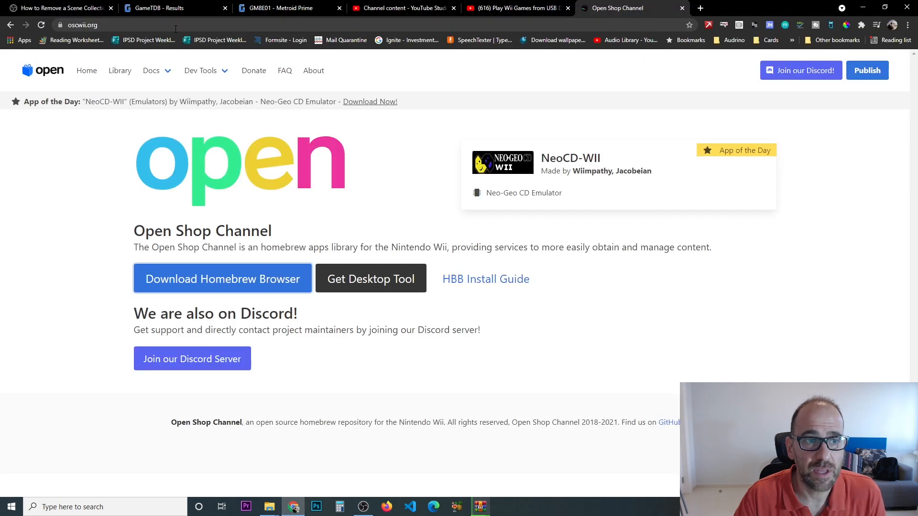
Step: In the GameTDB metroid results, locate and open the GM8E01 - Metroid Prime entry
click(170, 8)
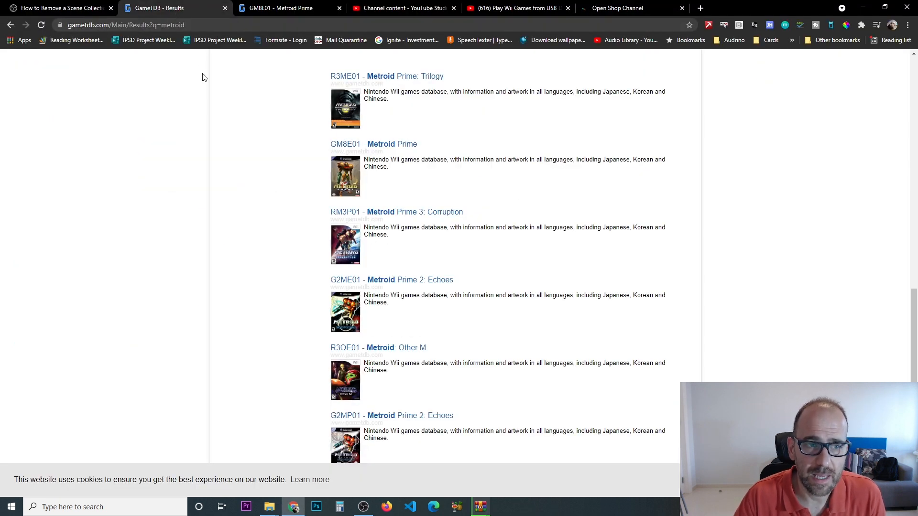
mouse_move(209, 119)
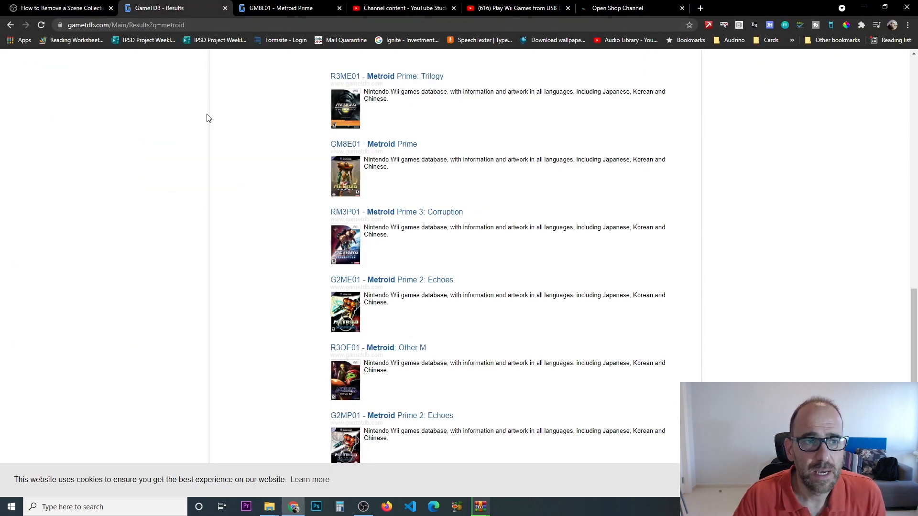
scroll(up, 3)
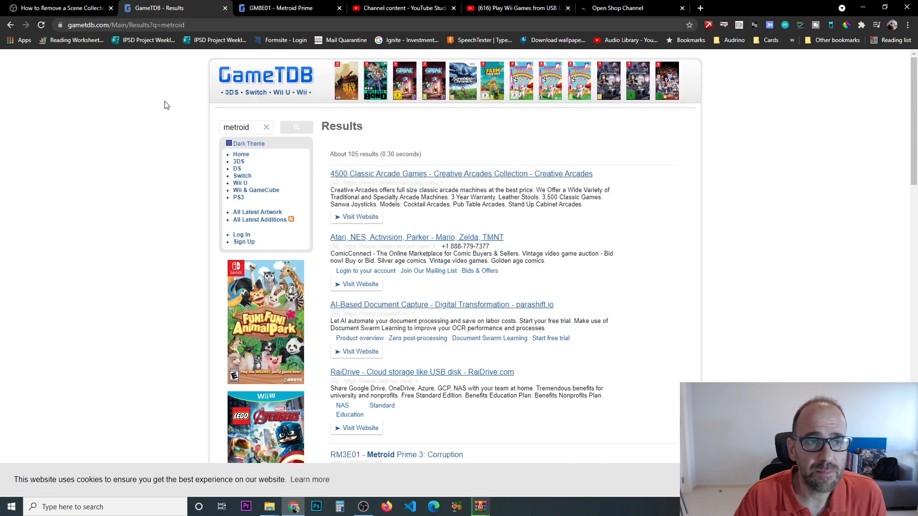
mouse_move(111, 40)
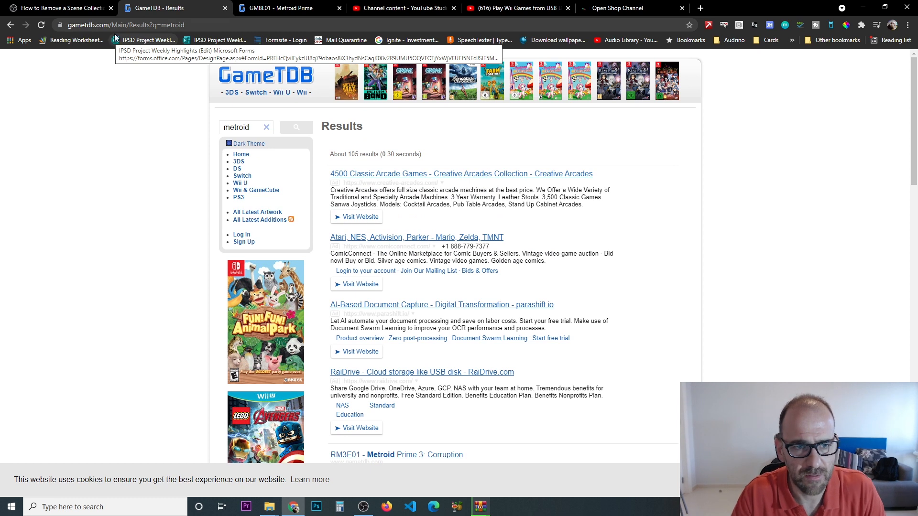
triple_click(240, 127)
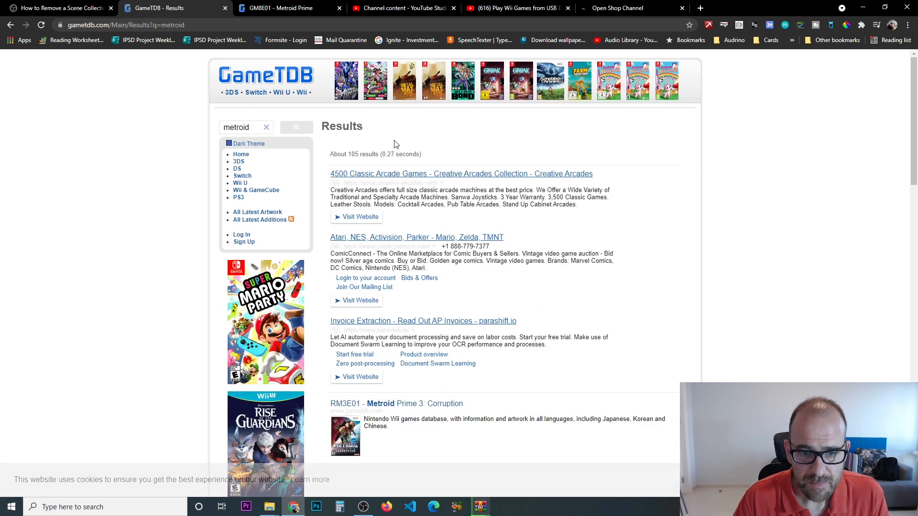
scroll(down, 3)
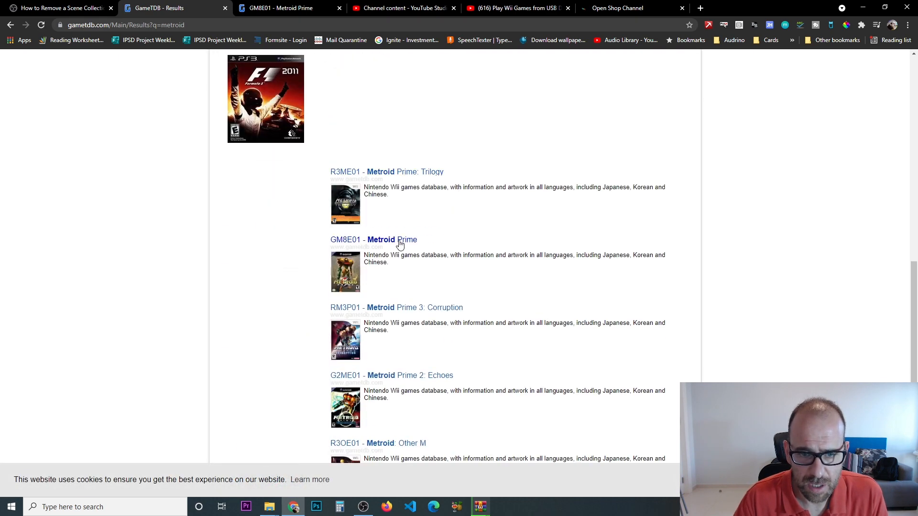
click(392, 239)
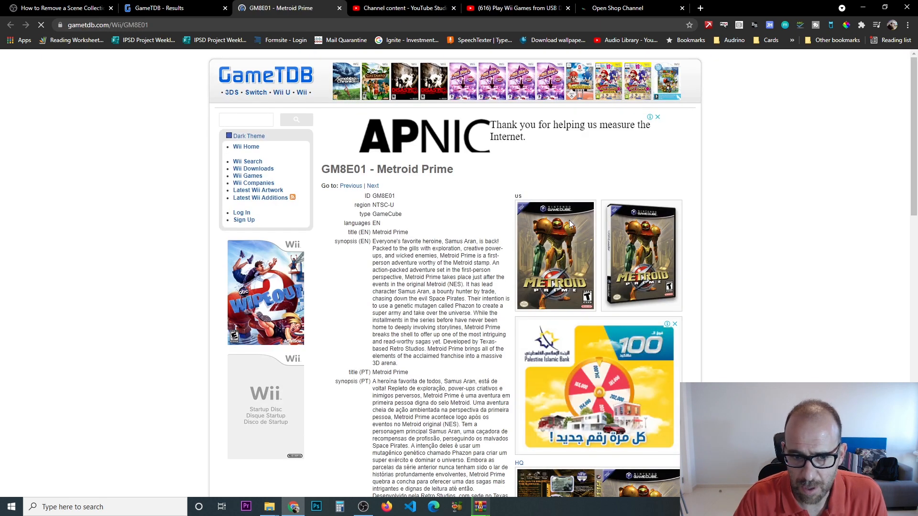
Step: Select the game ID GM8E01 and the title Metroid Prime for copying
double_click(384, 195)
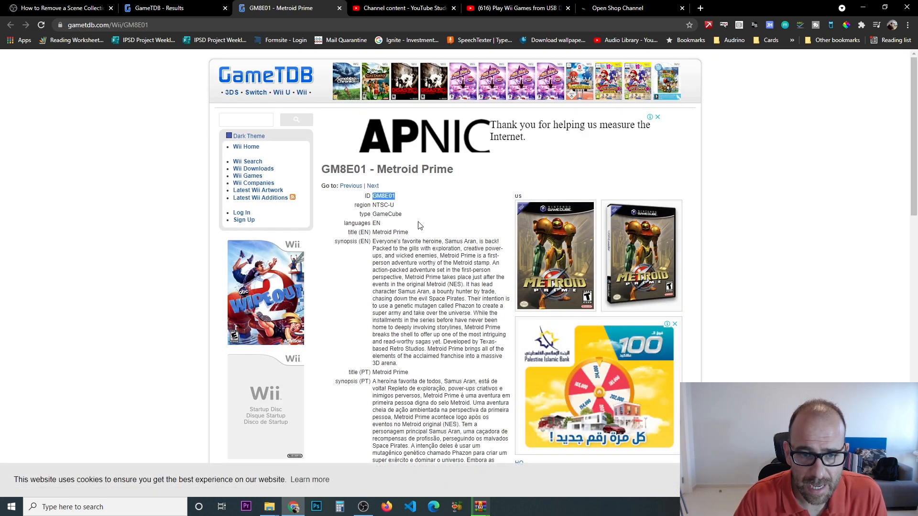
click(11, 506)
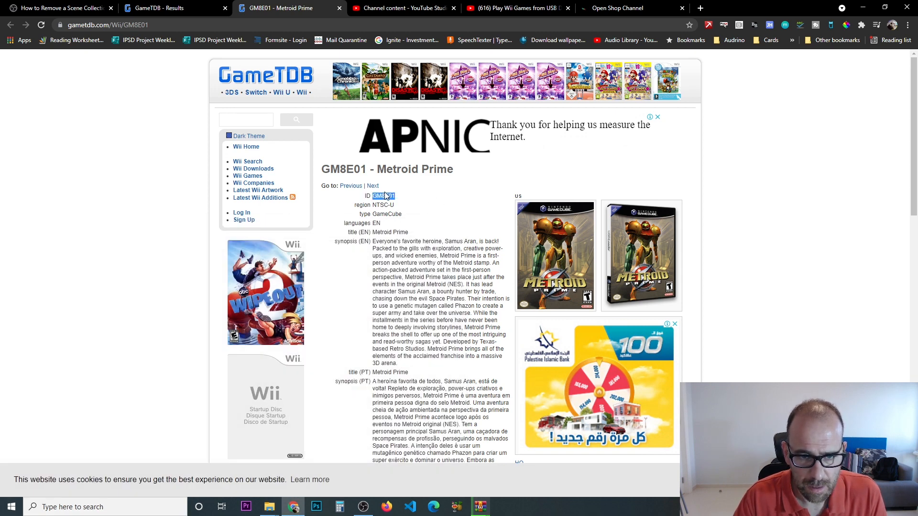
double_click(414, 169)
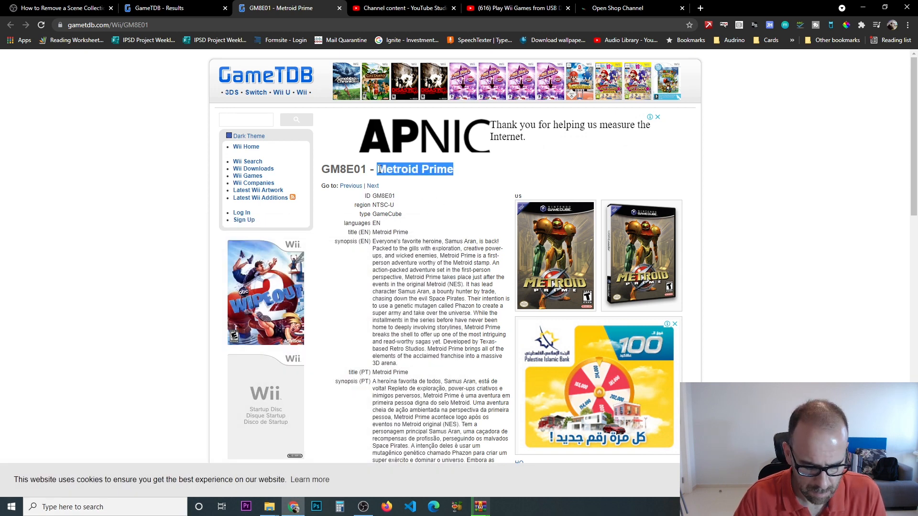
mouse_move(269, 507)
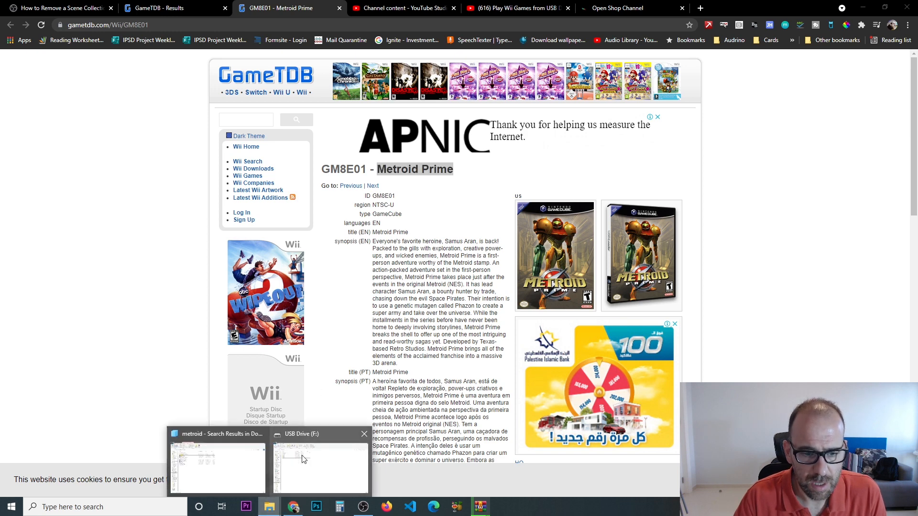
Step: Inside F:\games, create a new folder named Metroid Prime[GM8E01]
click(319, 468)
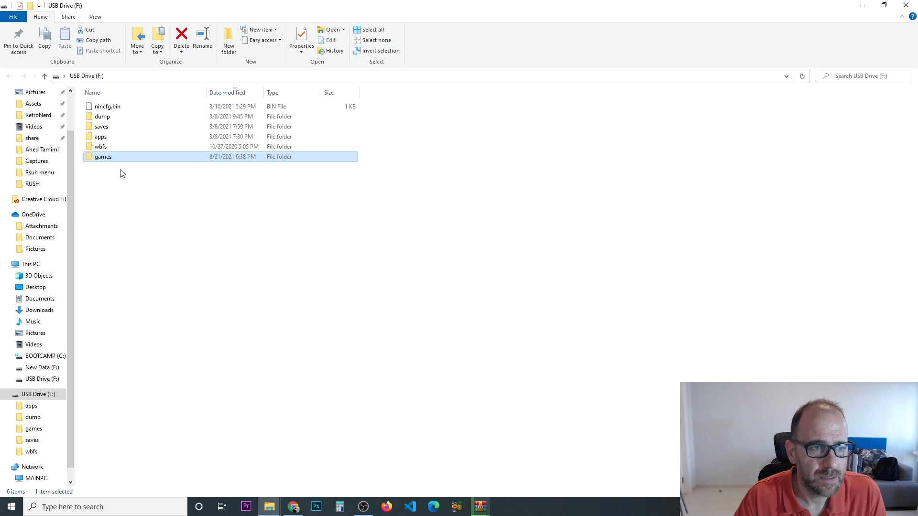
double_click(102, 156)
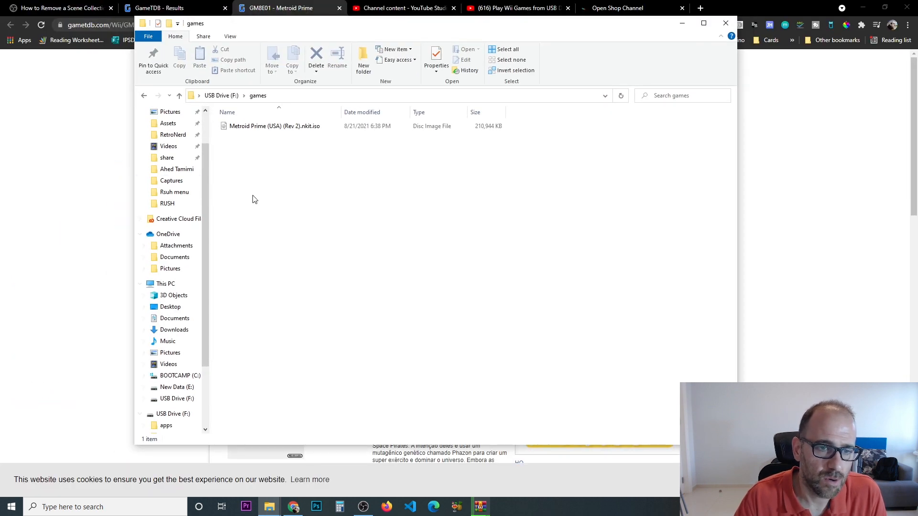
mouse_move(275, 240)
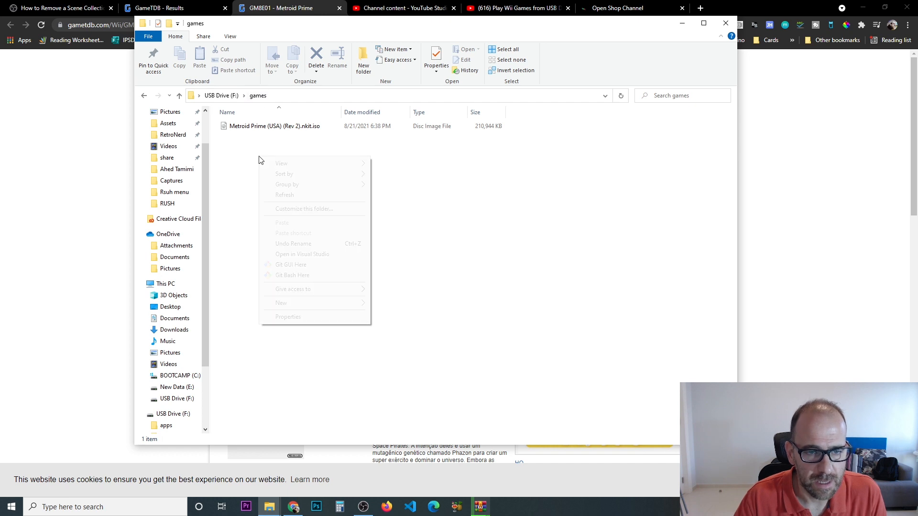
click(281, 303)
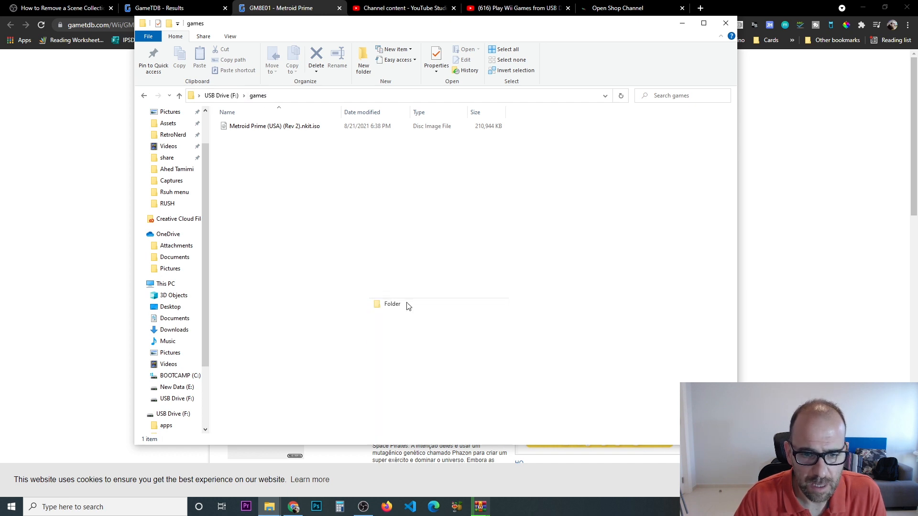
click(364, 61)
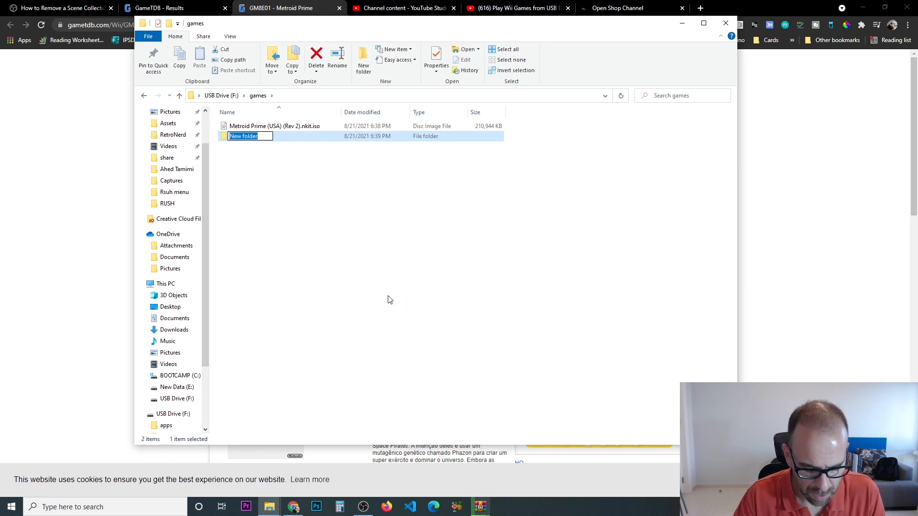
text(Metroid Prime)
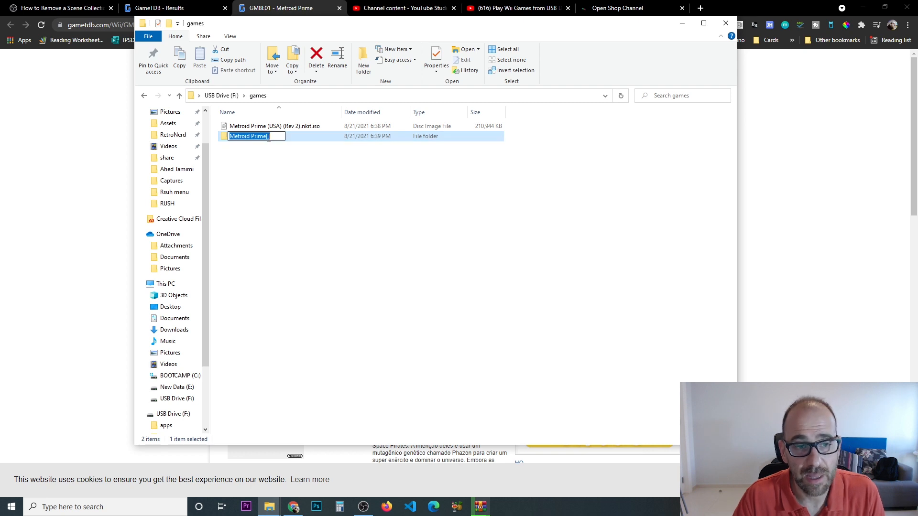
text([GM8E01])
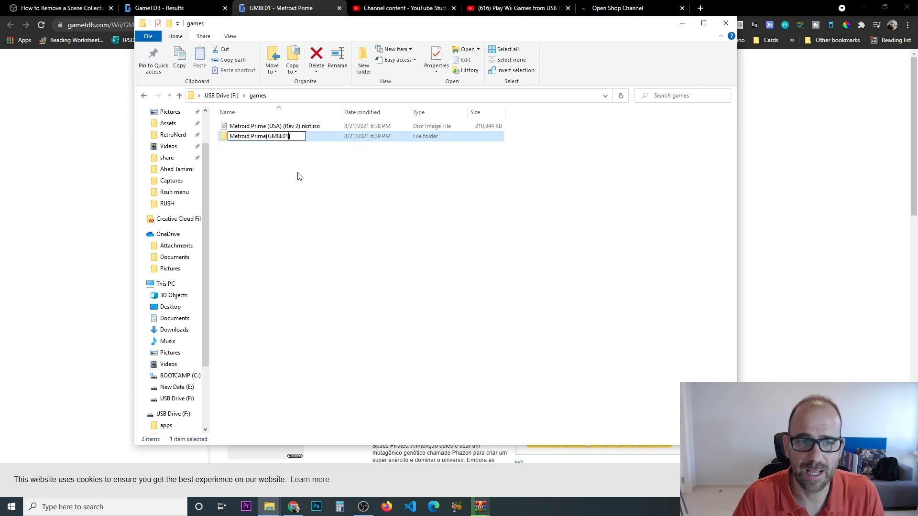
mouse_move(302, 183)
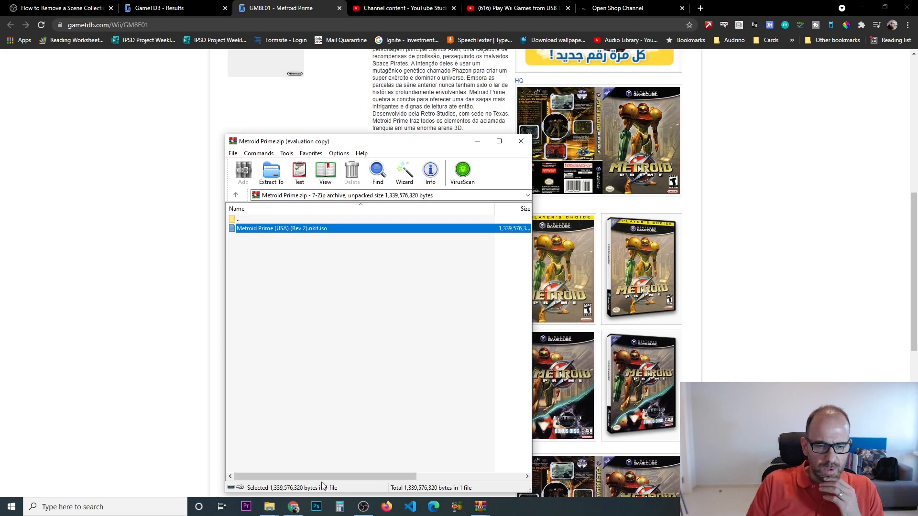
Step: Rename the extracted .nkit.iso to game.iso and move it into Metroid Prime[GM8E01]
click(269, 507)
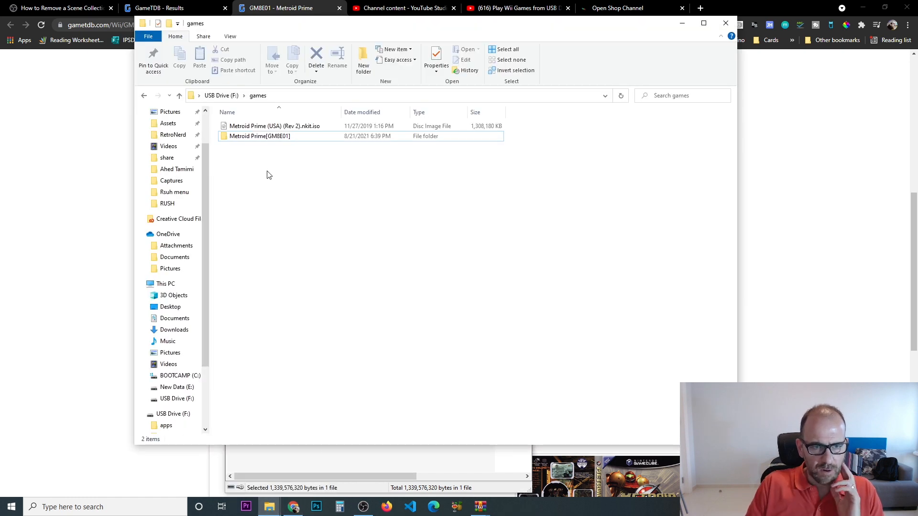
click(274, 126)
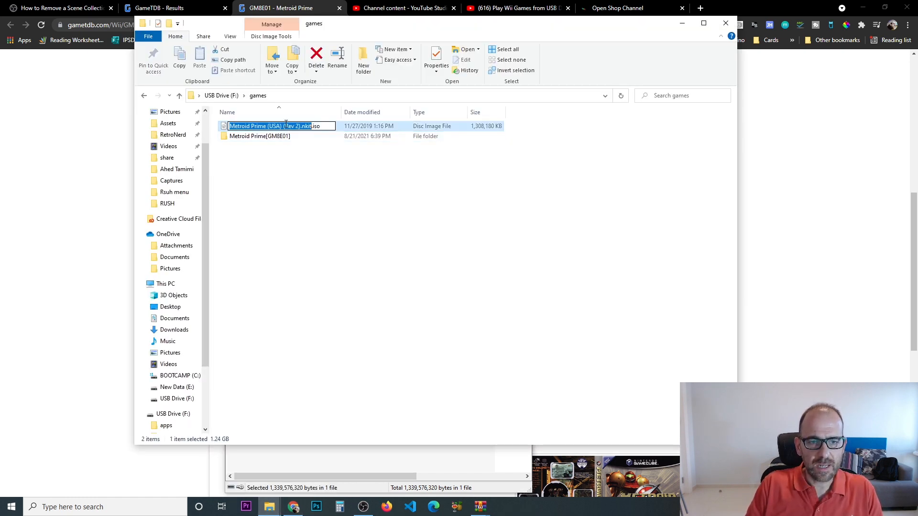
text(gam.iso)
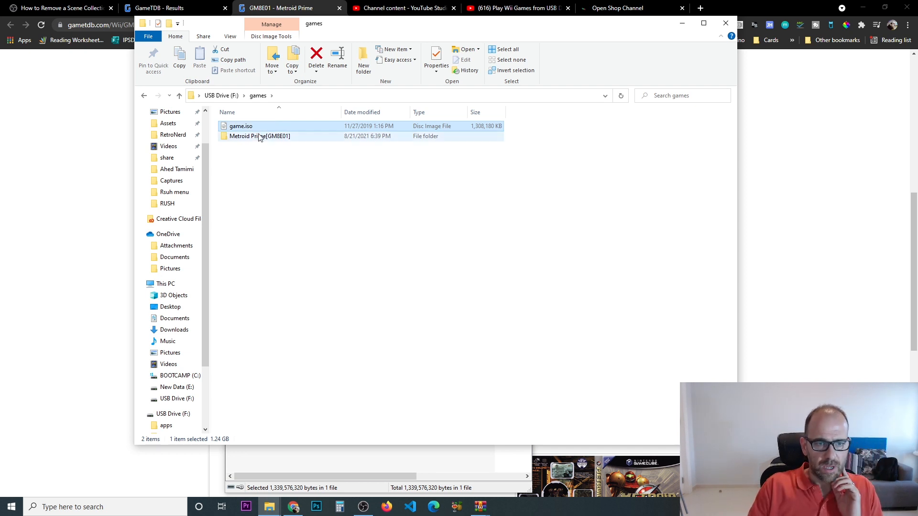
click(316, 59)
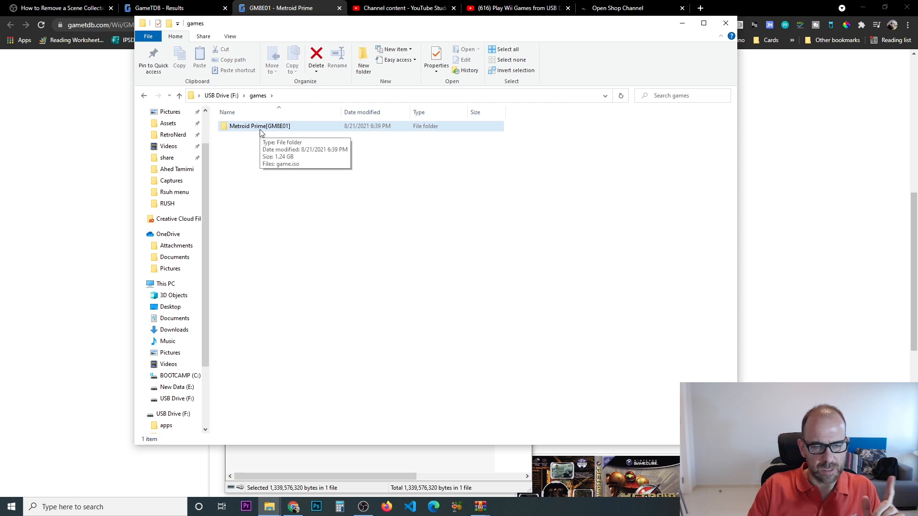
Step: Reopen games/Metroid Prime[GM8E01] to verify game.iso sits inside it
double_click(259, 126)
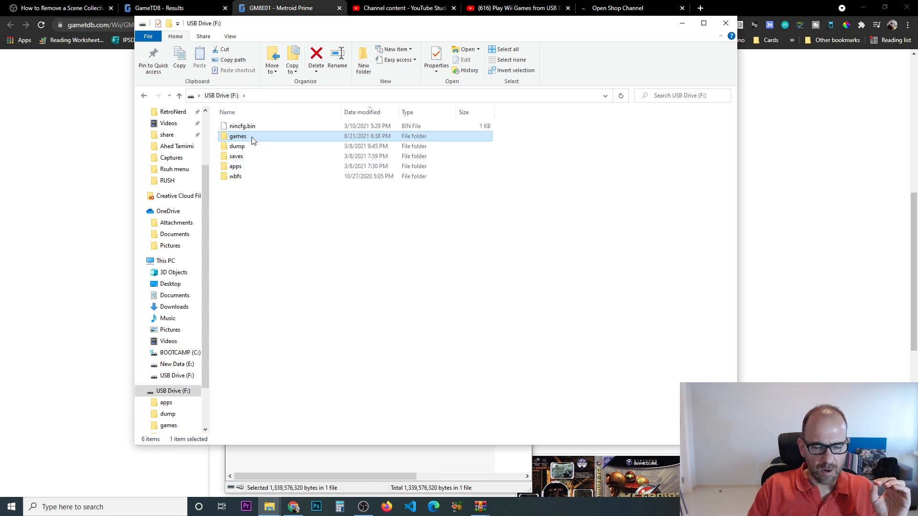
double_click(239, 136)
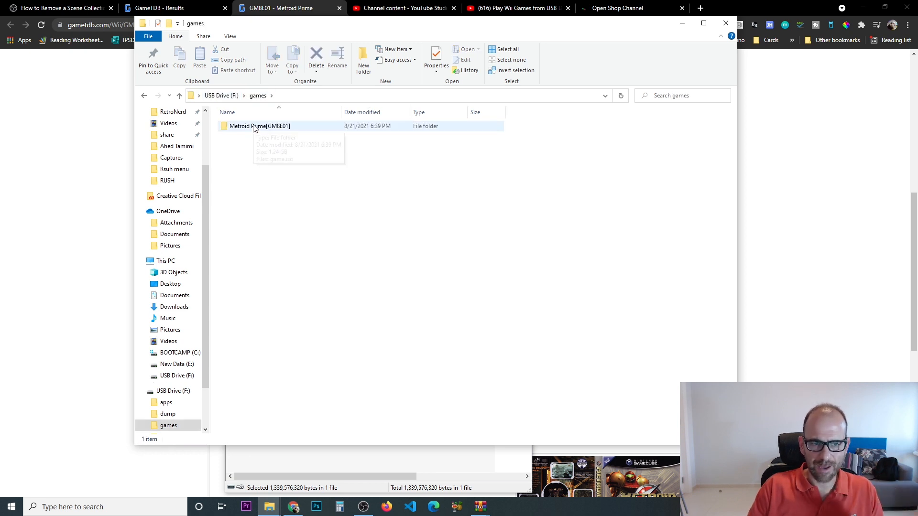
mouse_move(264, 129)
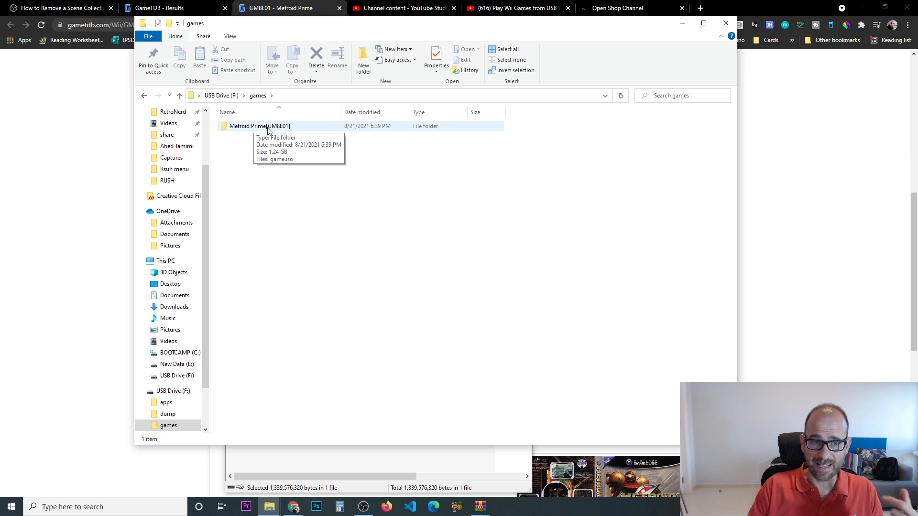
double_click(259, 126)
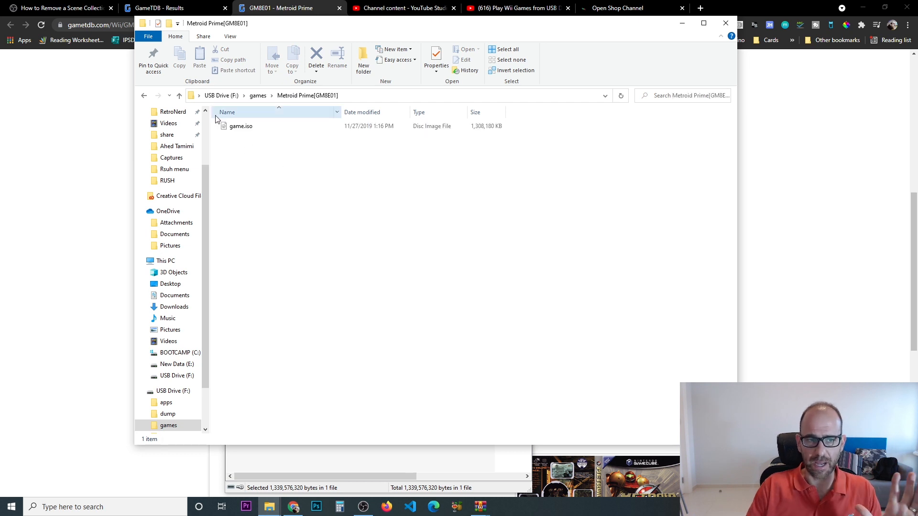
right_click(173, 390)
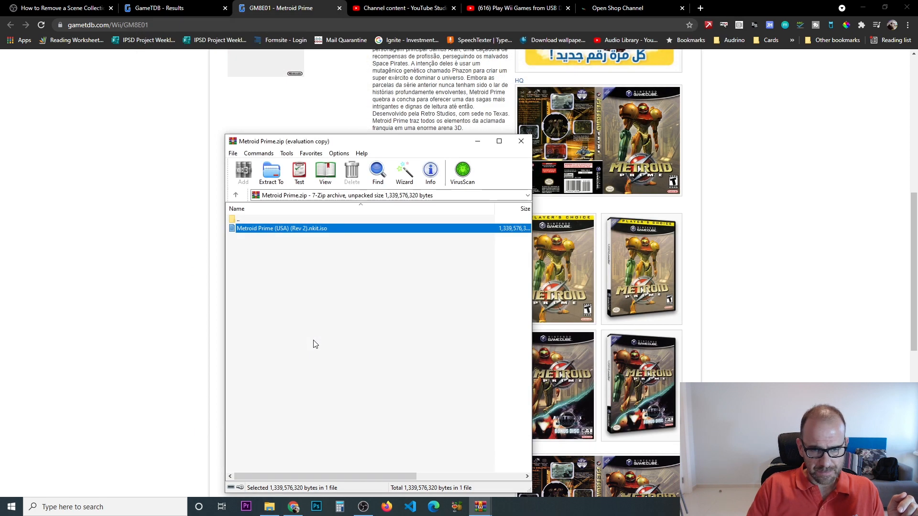
mouse_move(343, 461)
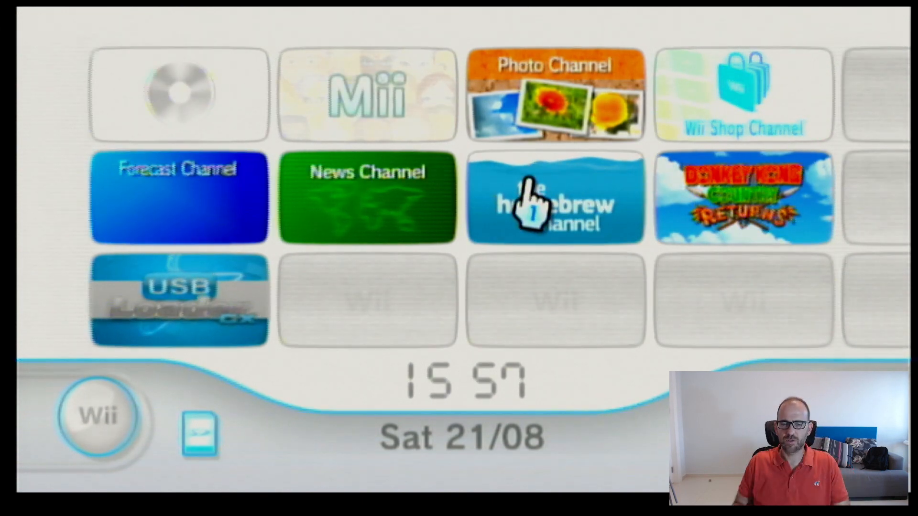
Step: Start the Homebrew Channel from the Wii Menu and load Nintendont from its app list
click(554, 199)
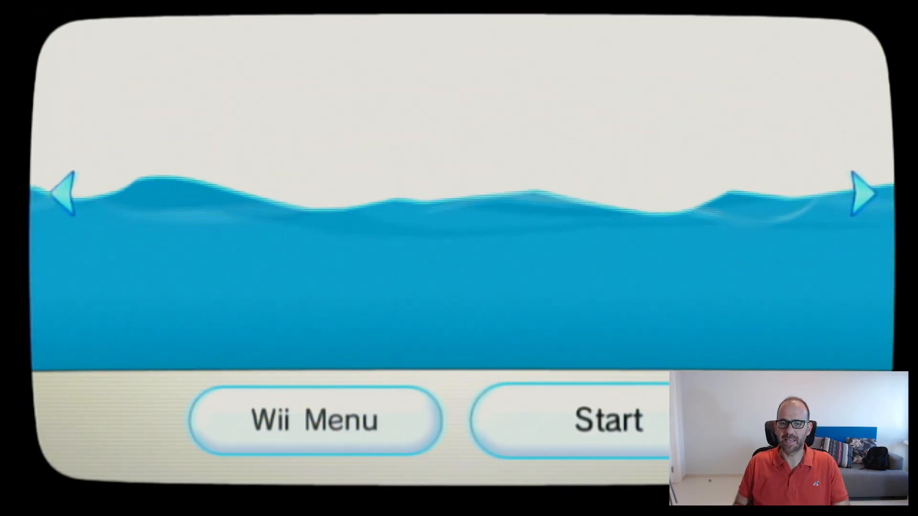
click(591, 418)
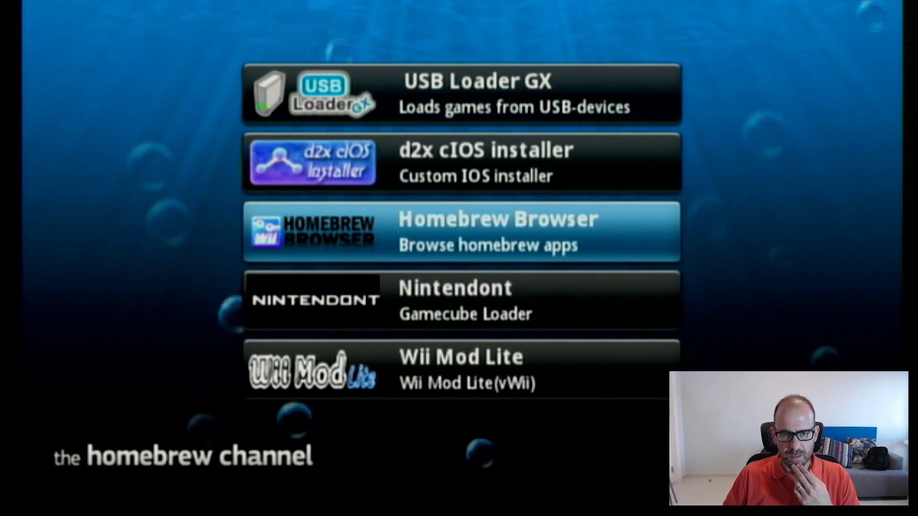
click(461, 300)
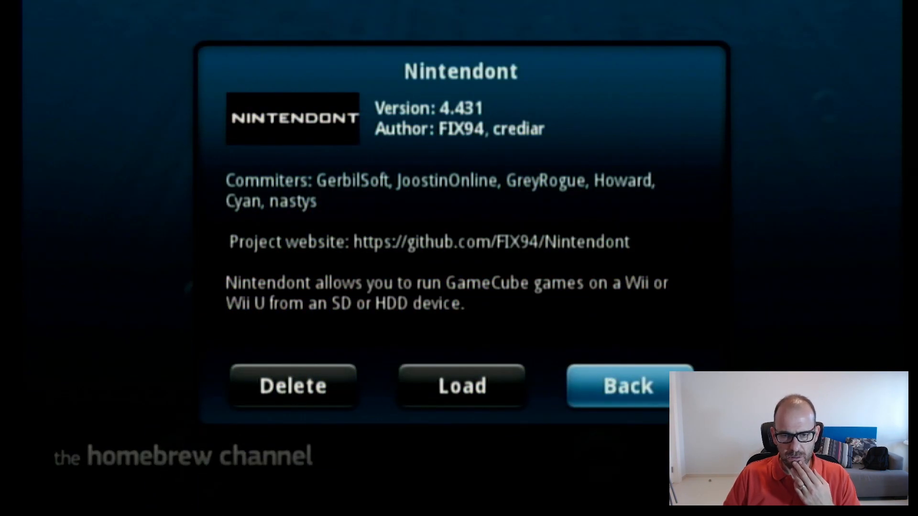
click(628, 387)
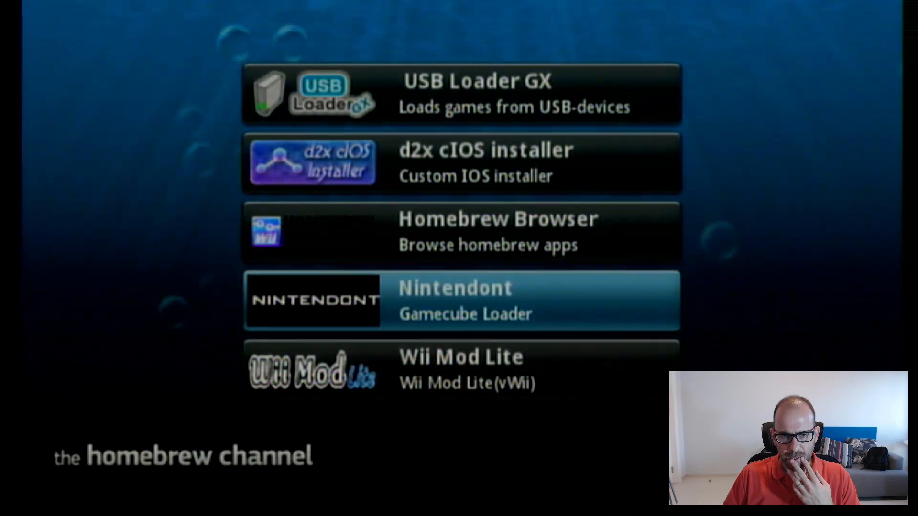
click(460, 300)
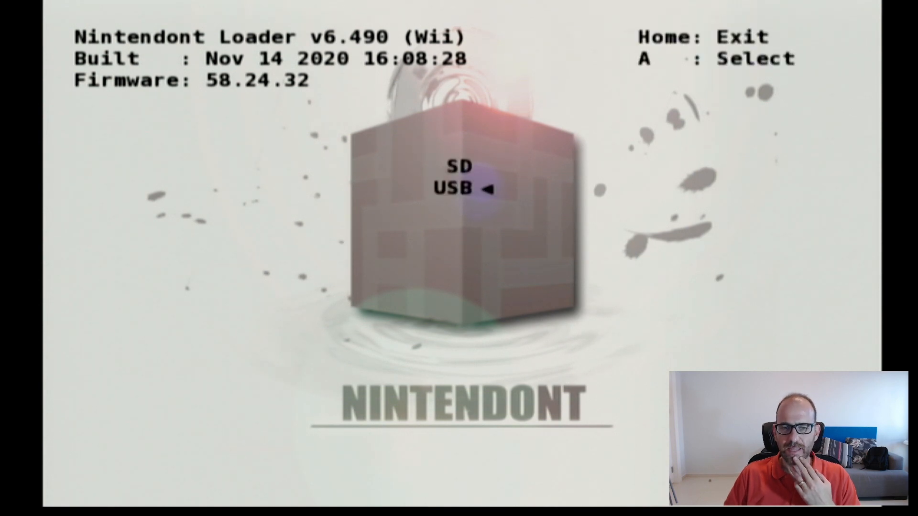
Step: Choose USB as Nintendont's game source with the A button
key(a)
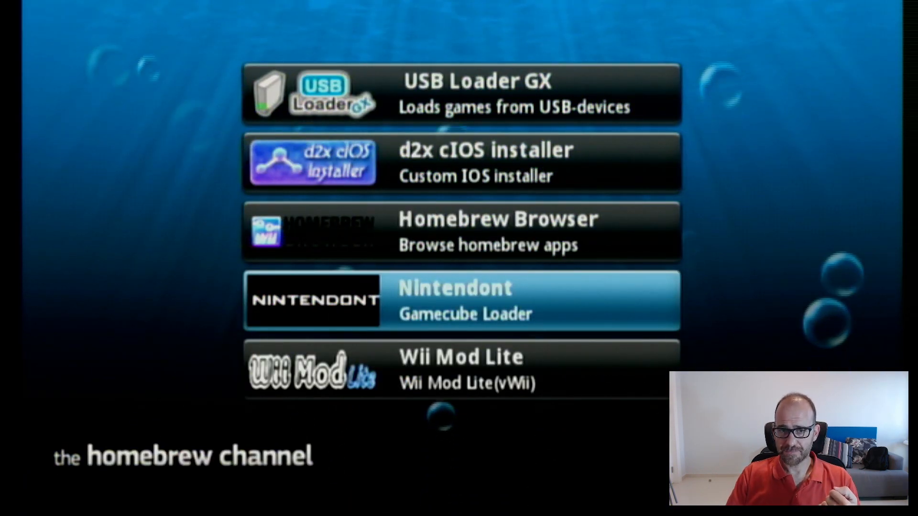
Step: Launch USB Loader GX to show the 9-game carousel with the Metroid Prime cover
key(up)
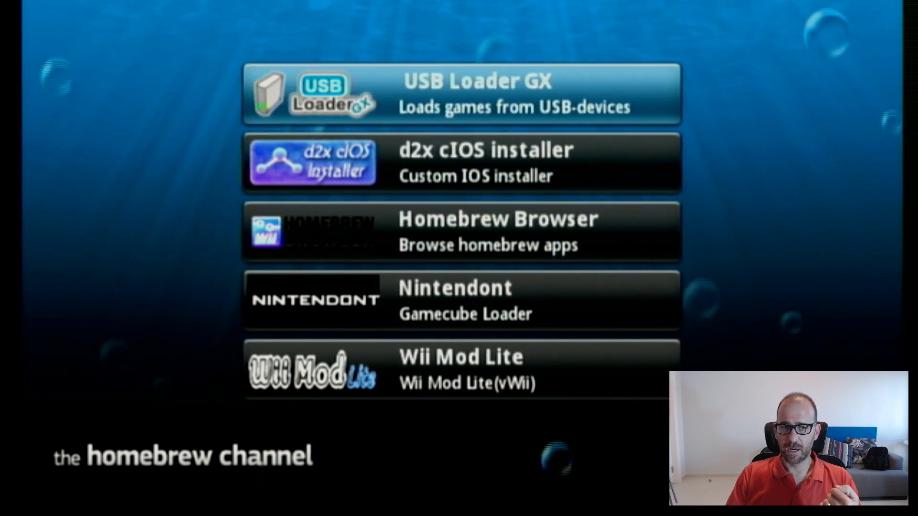
click(463, 94)
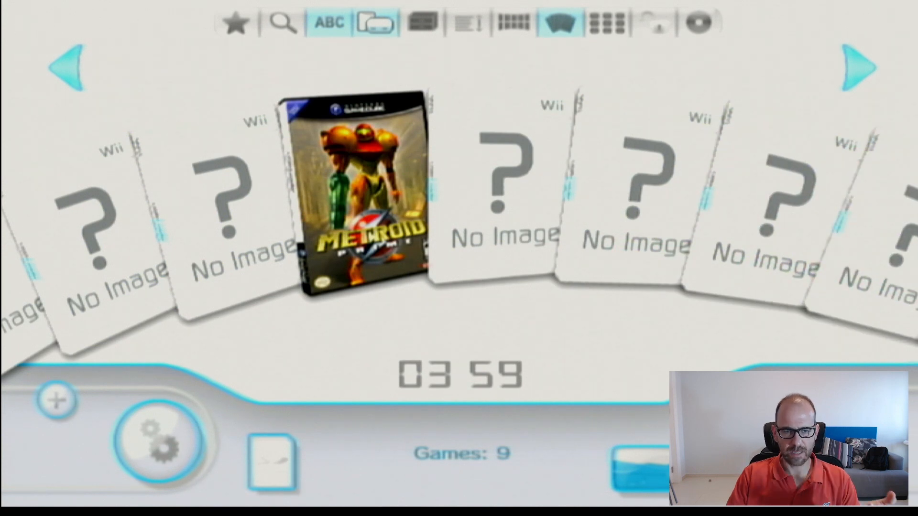
mouse_move(679, 210)
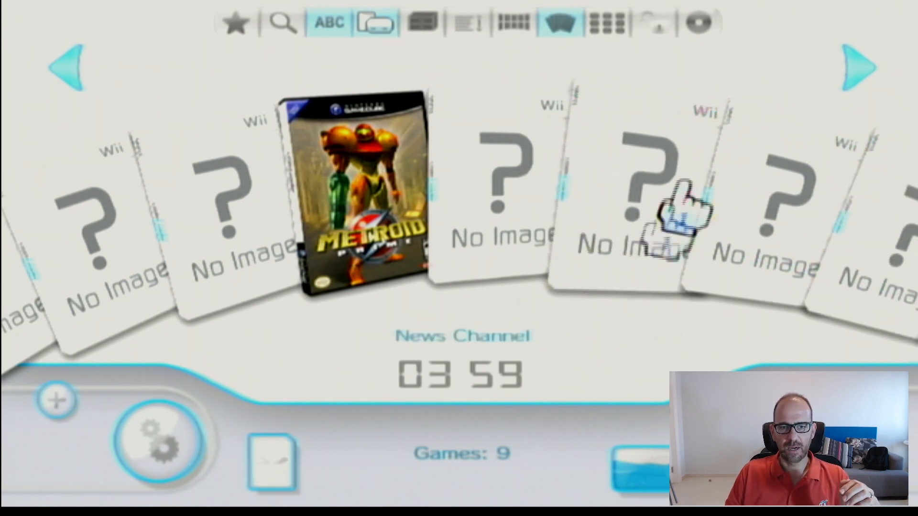